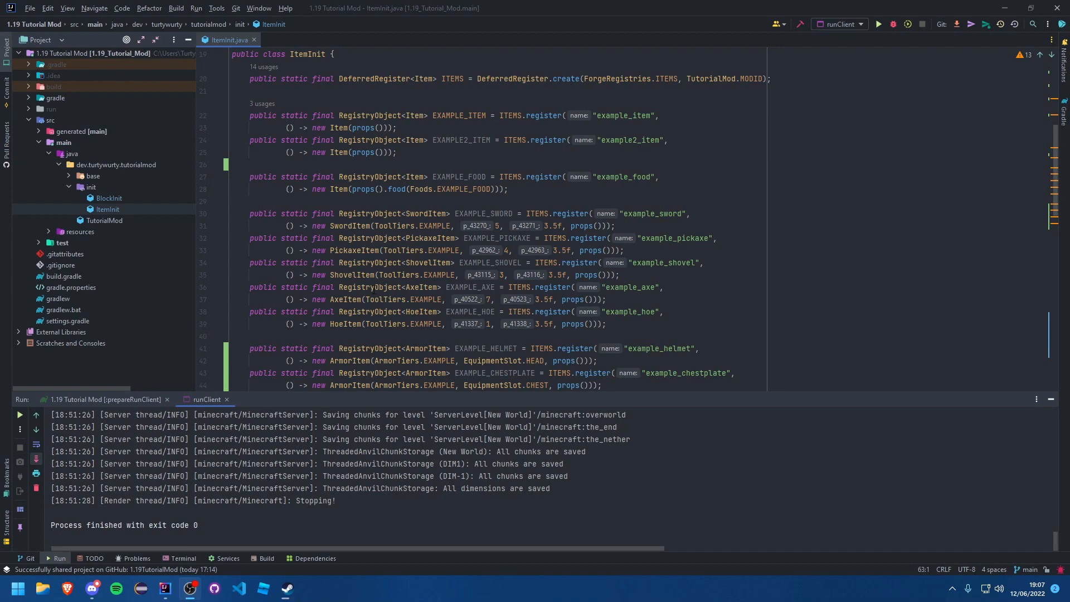
mouse_move(408, 159)
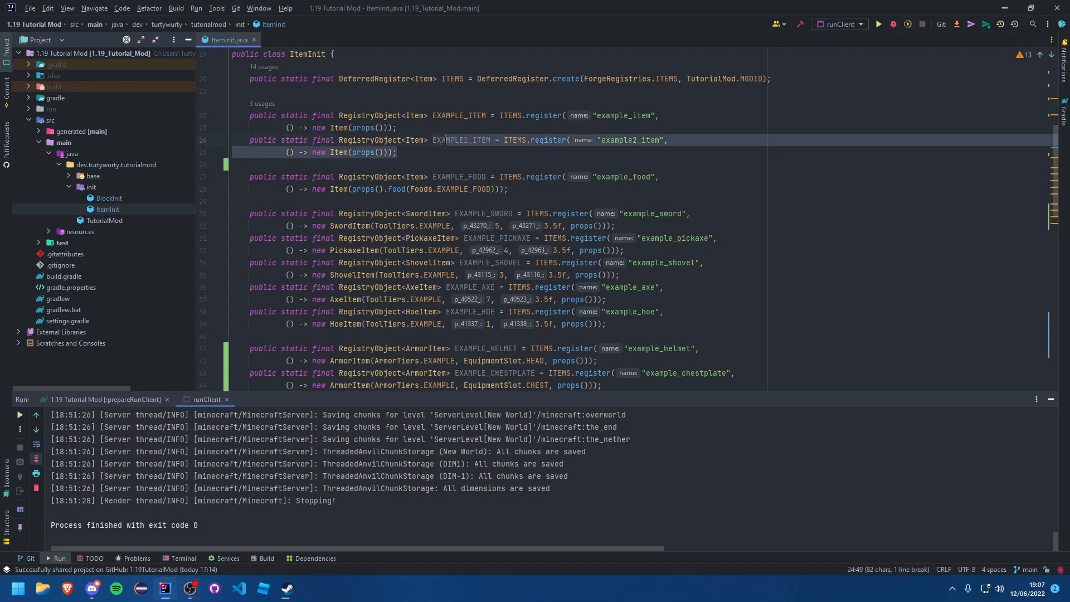
Give EXAMPLE2_ITEM an anonymous Item body whose getBurnTime override returns 500.
left_click(445, 140)
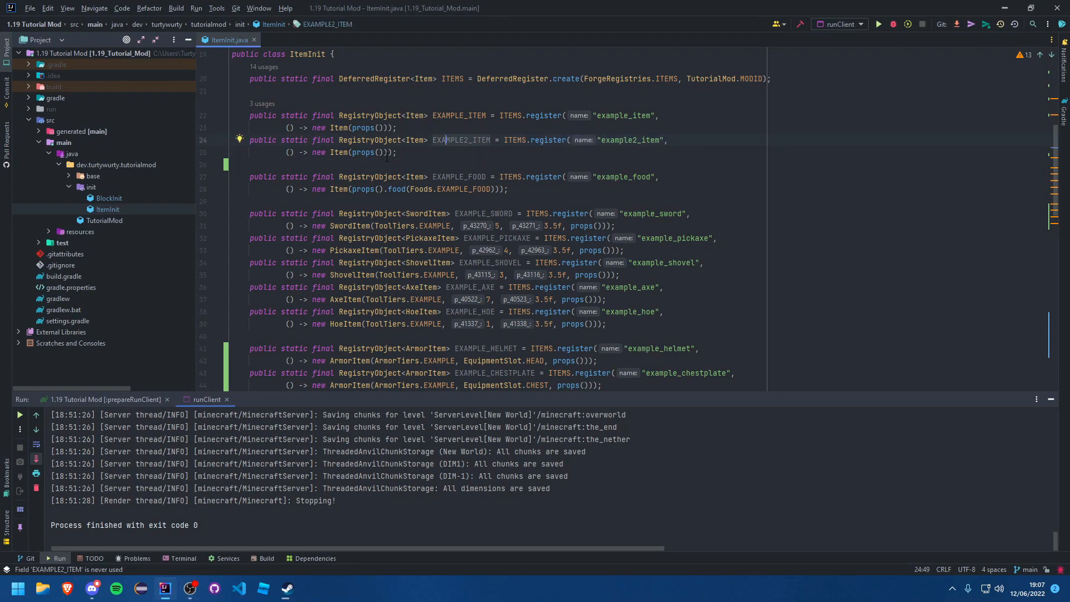
left_click(385, 152)
type(" {")
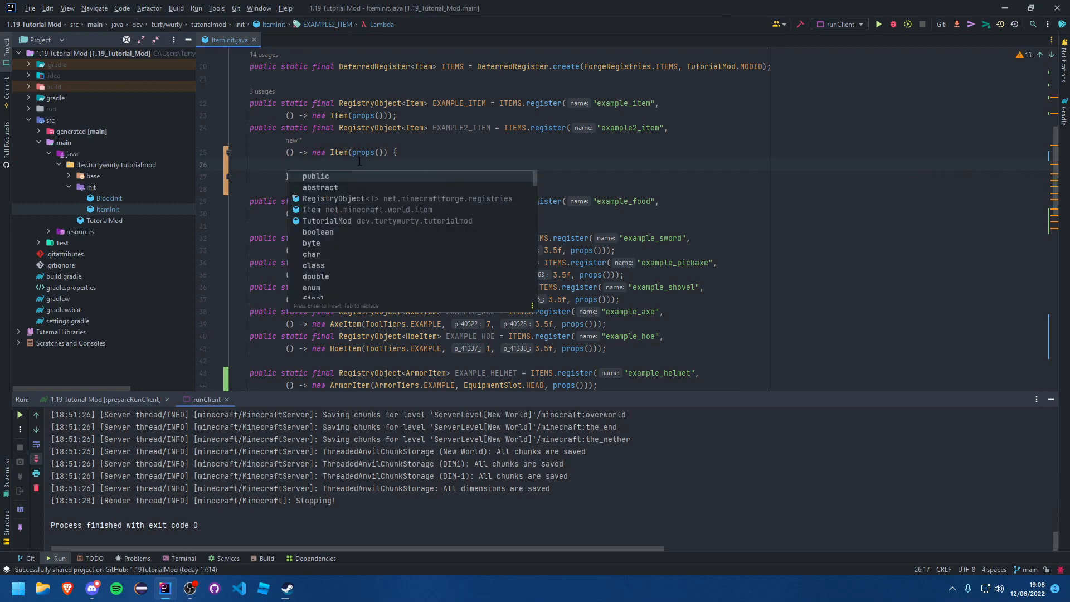
type("getb")
type("return")
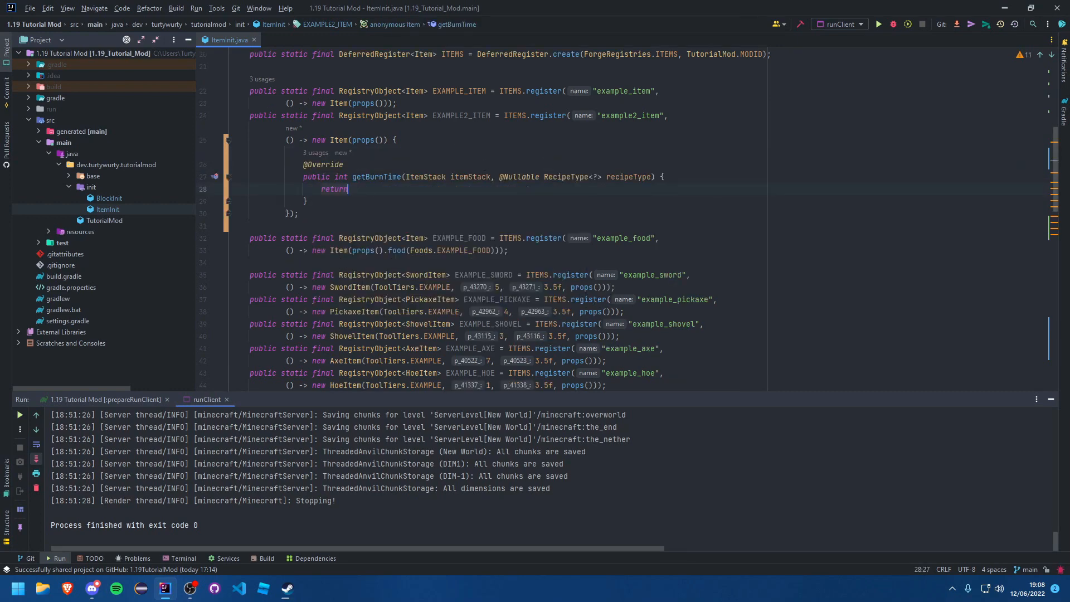
type("500")
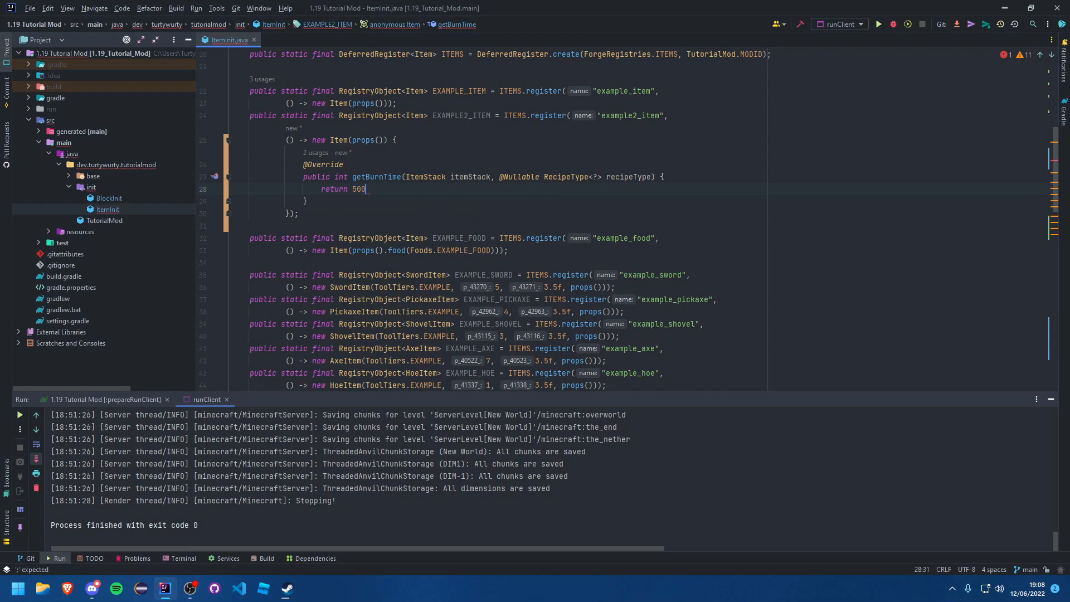
type(";")
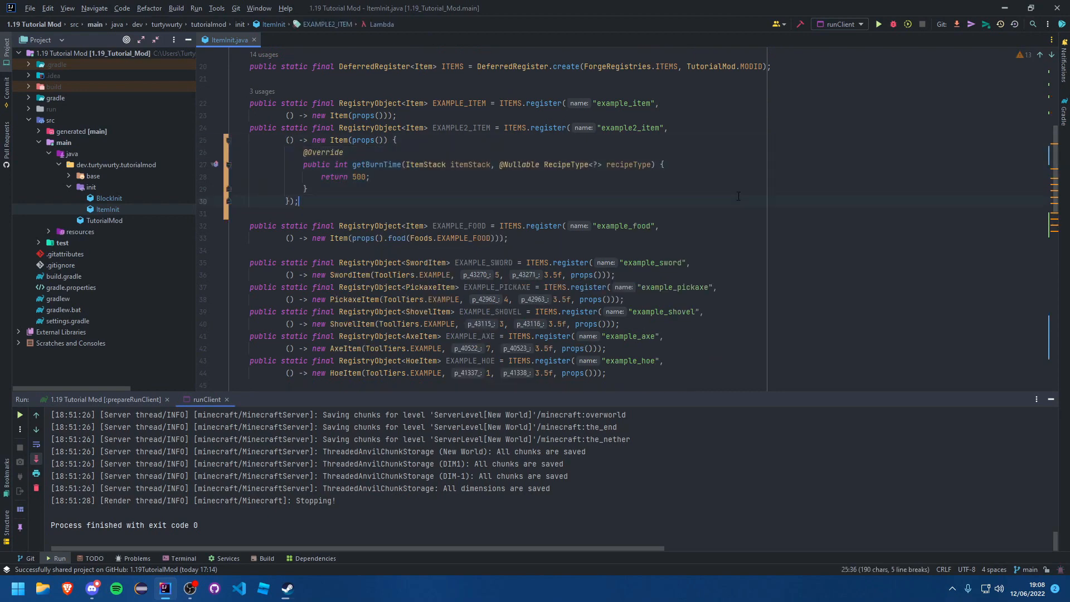
Open BlockInit.java from the Project tree after scrolling through ItemInit.
scroll("down", 3)
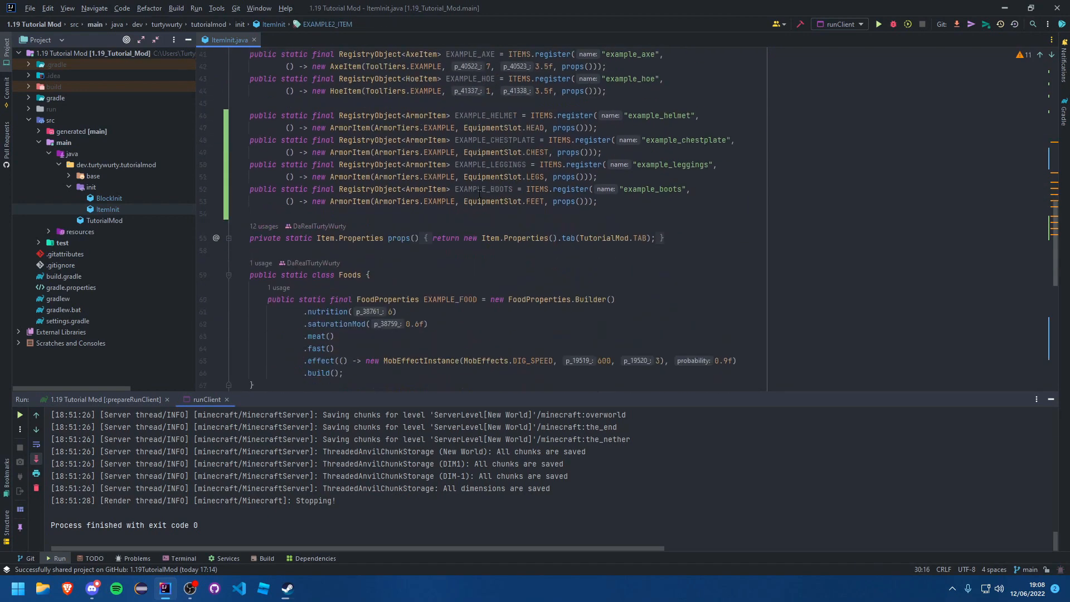
scroll("down", 3)
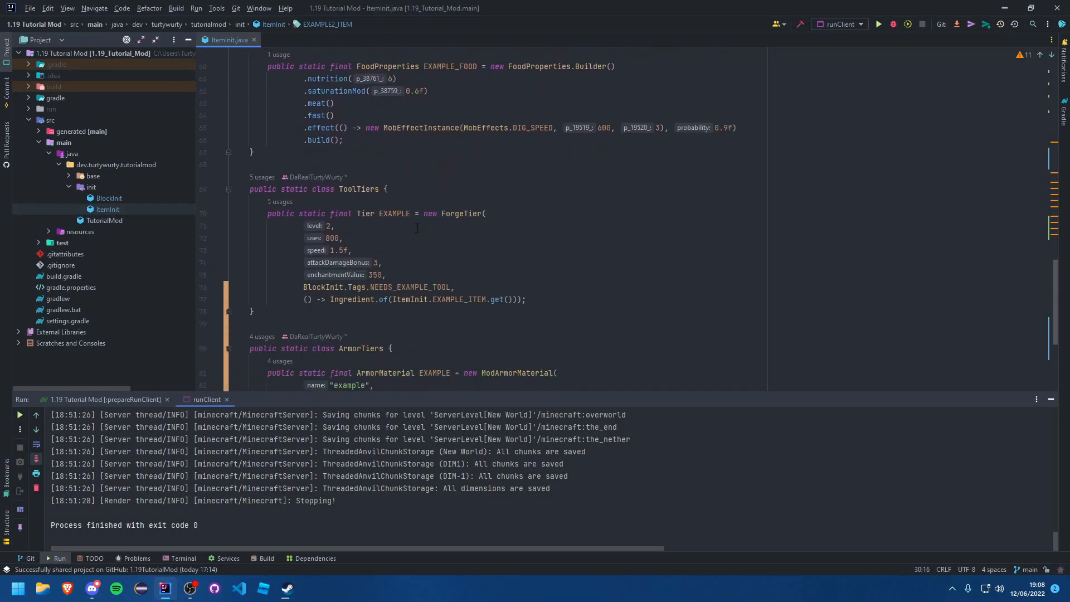
left_click(110, 198)
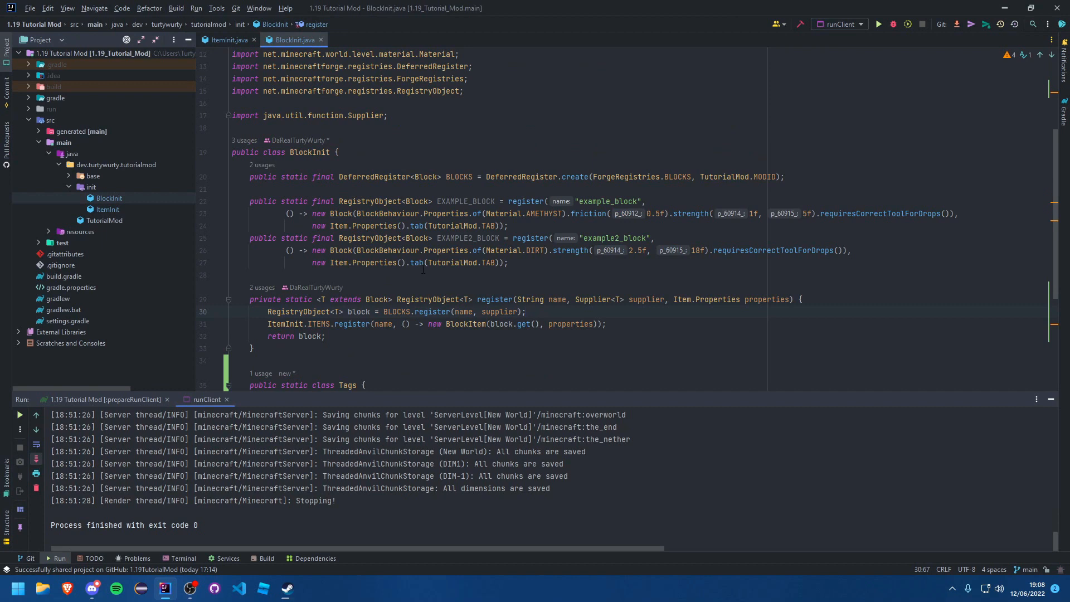
Write a private static <T extends Block> RegistryObject<T> register overload with an added int burnTime parameter.
left_click(252, 349)
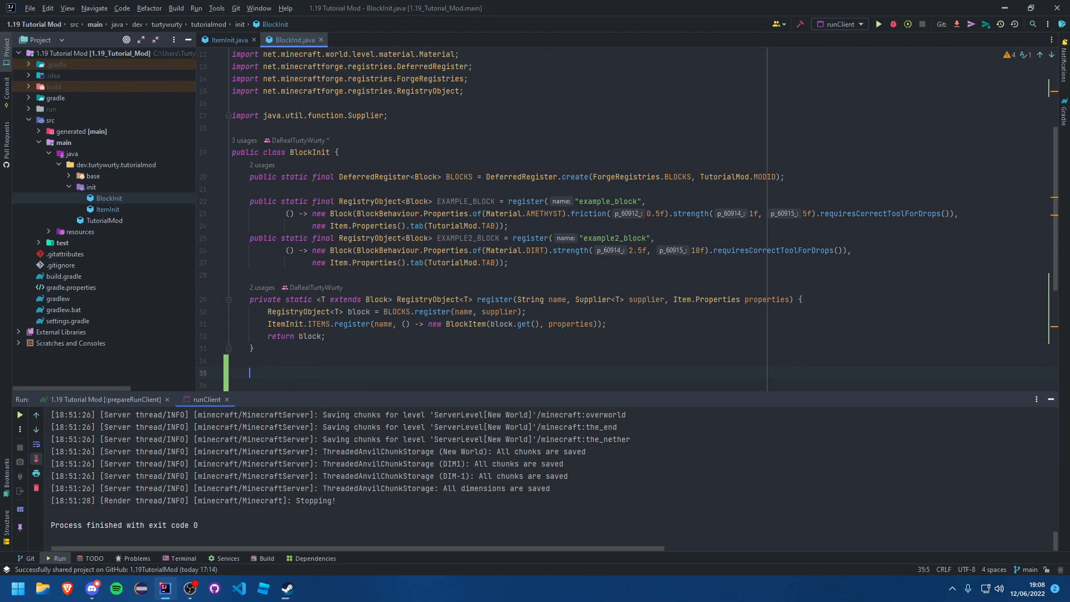
type("private static")
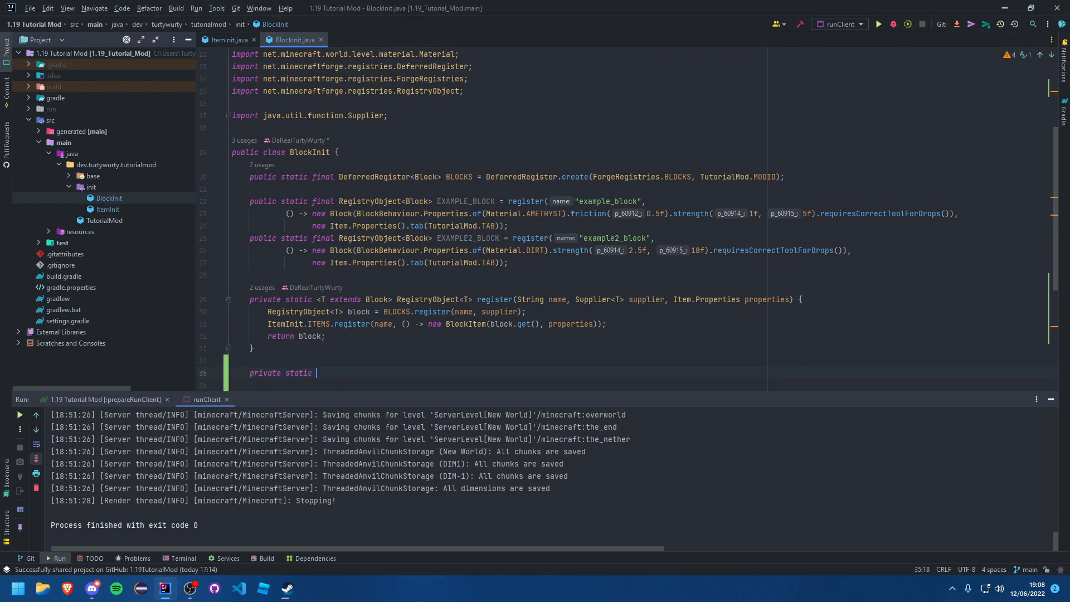
type("final <")
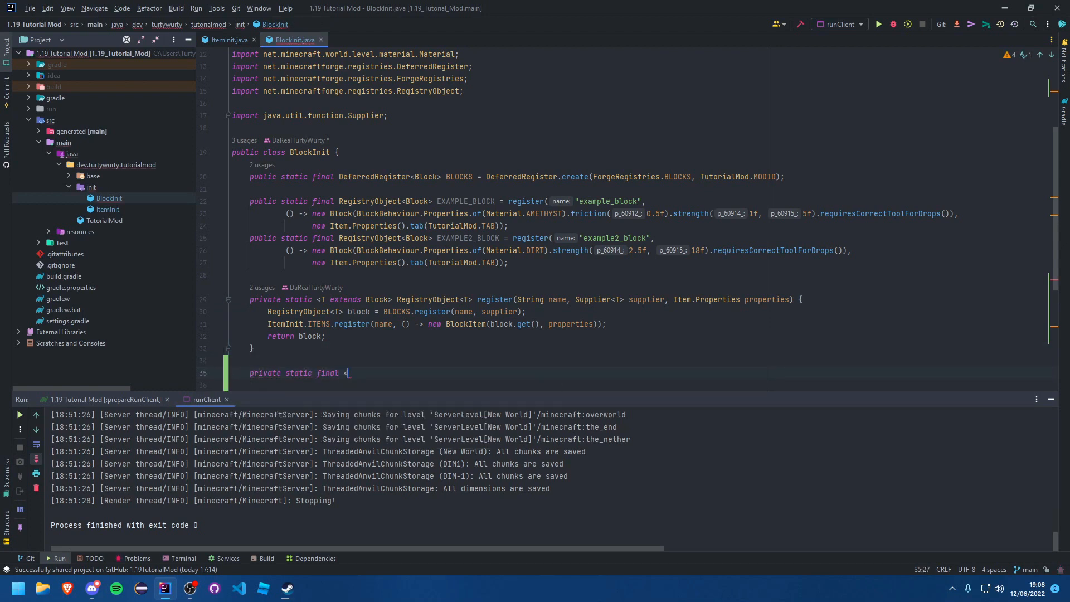
type("fi")
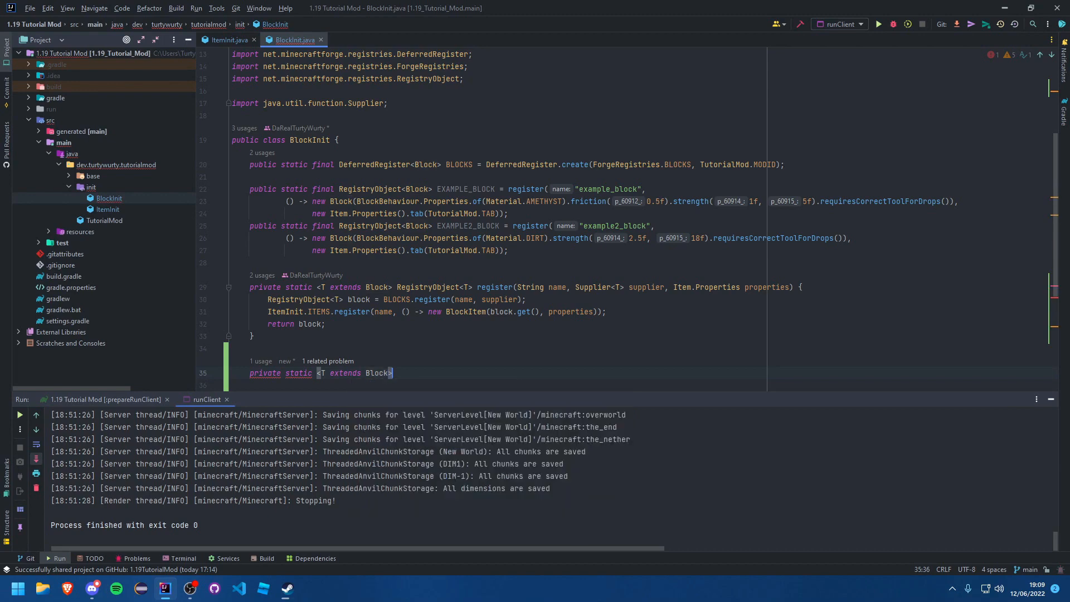
type("RegistryObject")
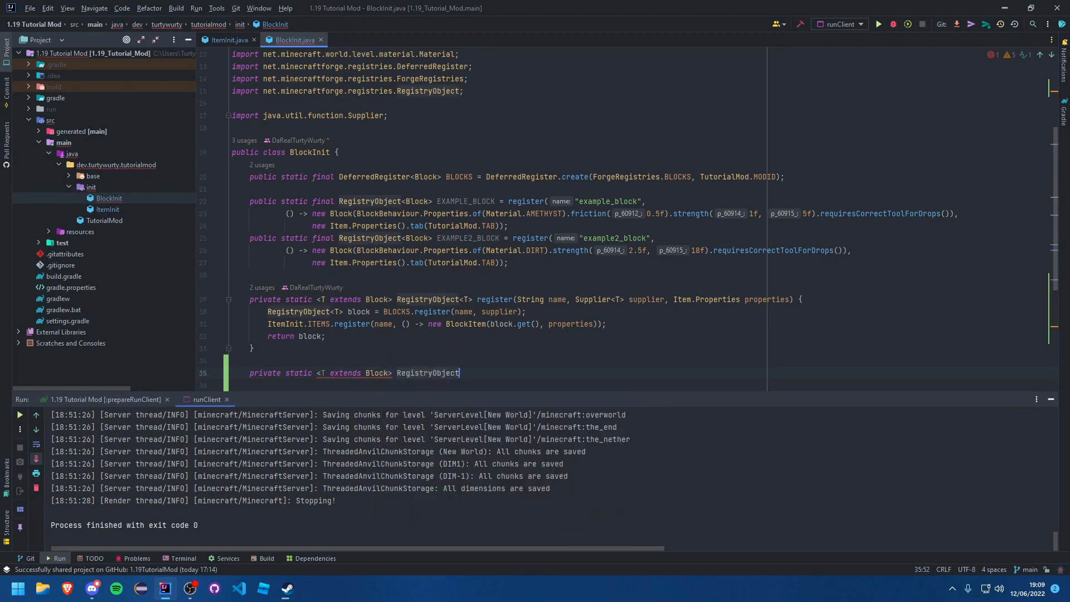
type("<T>")
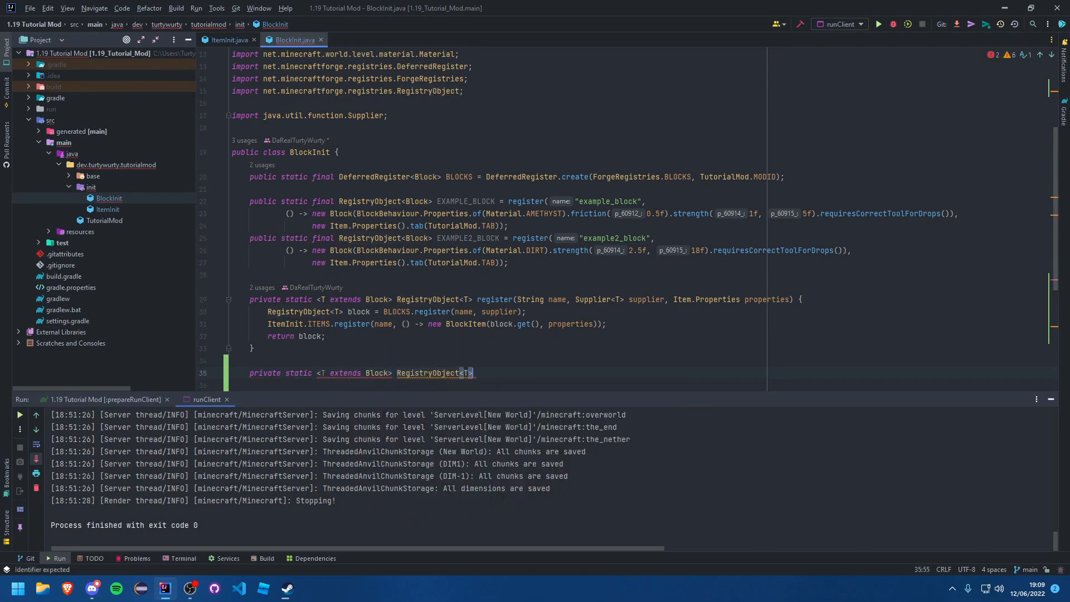
type("register()")
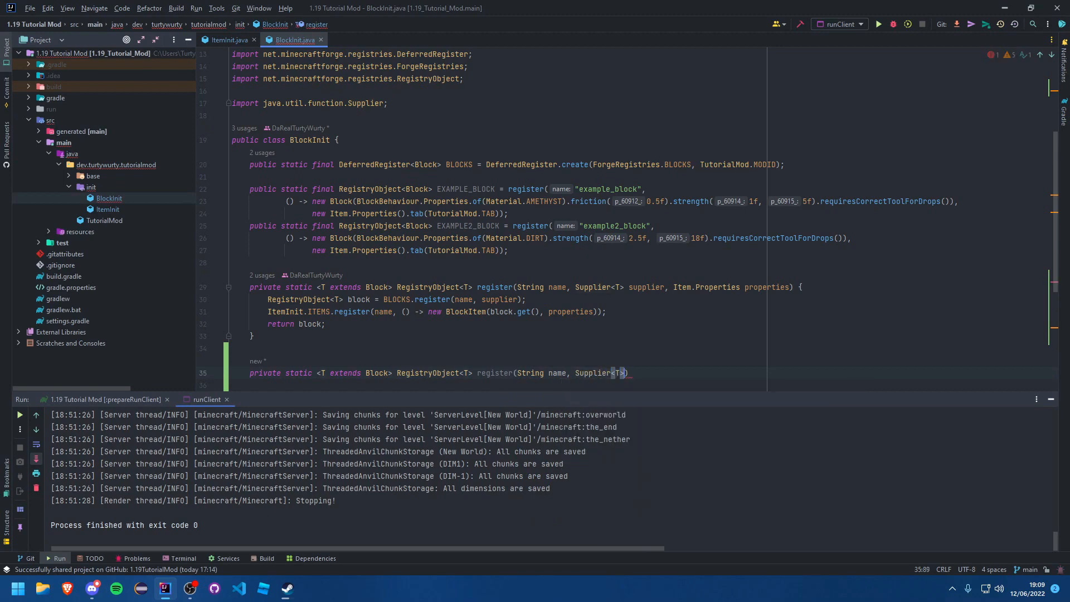
type("supplier<")
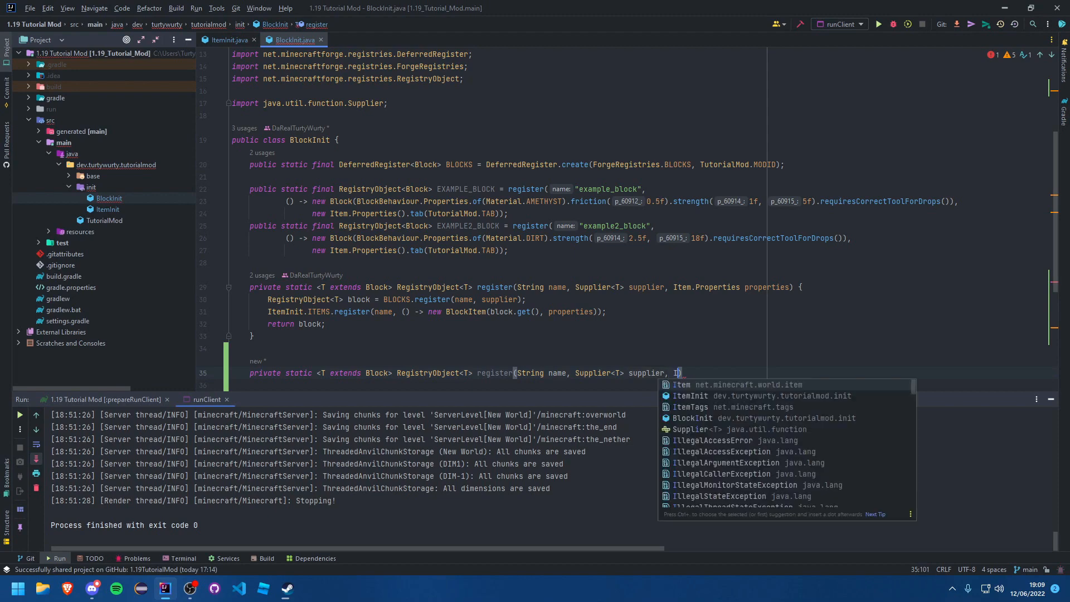
type("tem.Properties properties, int")
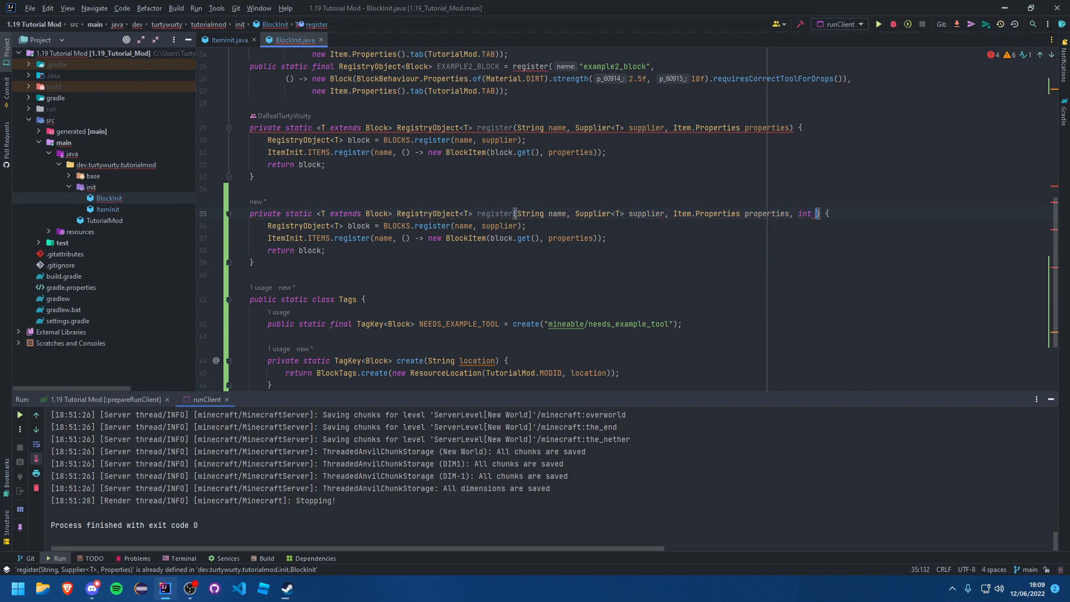
type("burn")
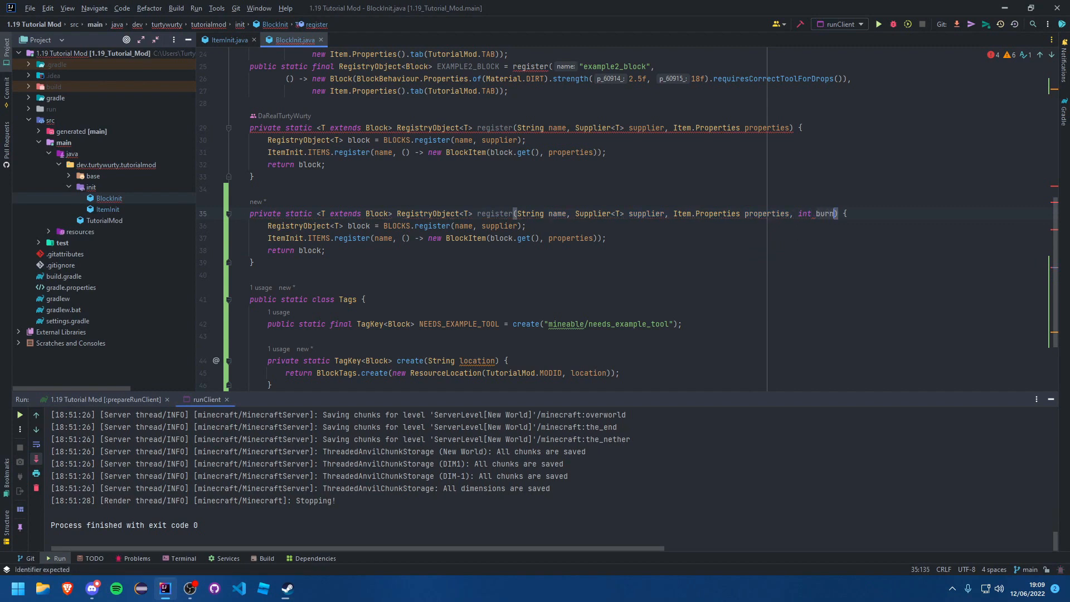
type("Time")
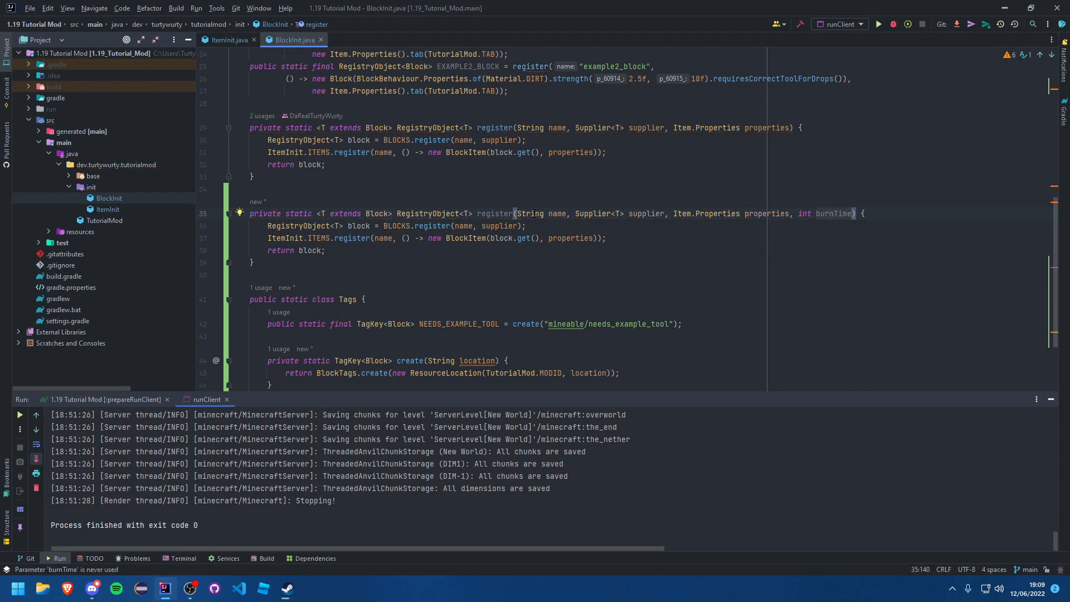
mouse_move(671, 248)
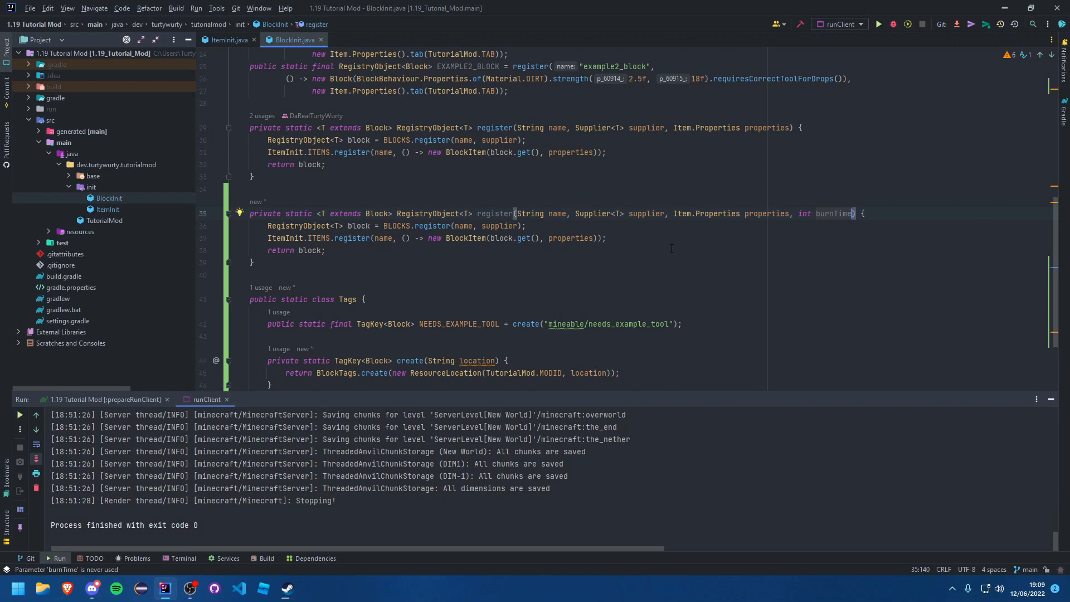
Make the overload's BlockItem anonymous, overriding getBurnTime to return burnTime.
left_click(595, 237)
type(" {")
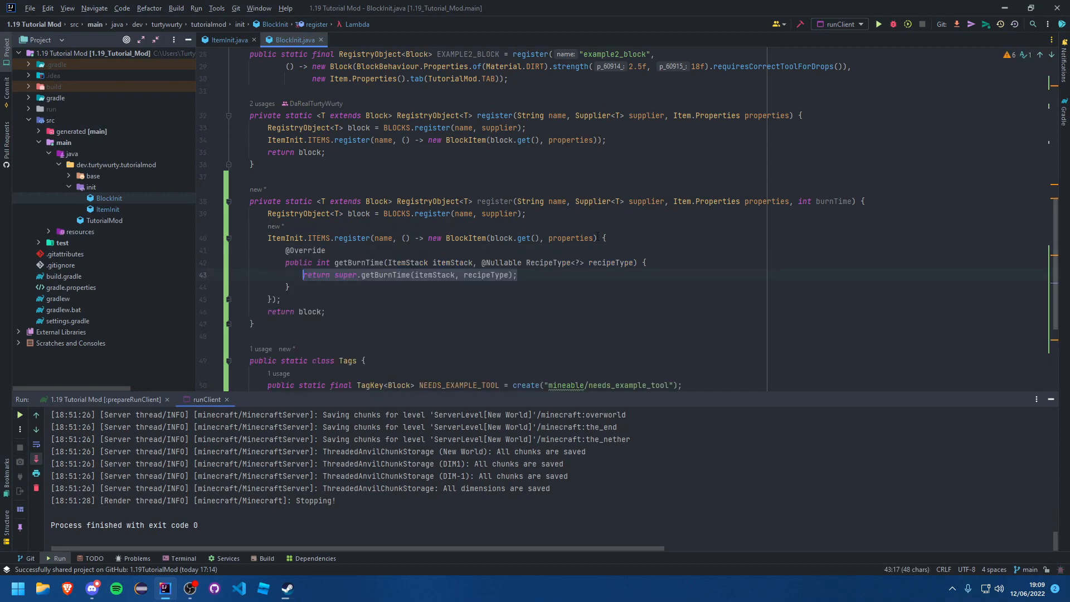
type("return burnTime;")
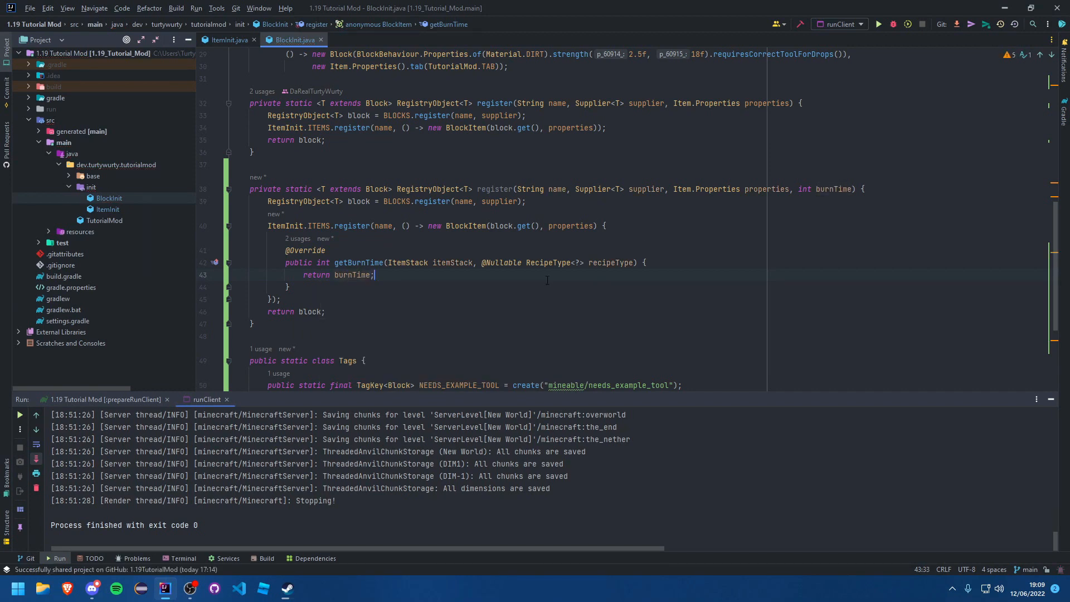
left_click(595, 302)
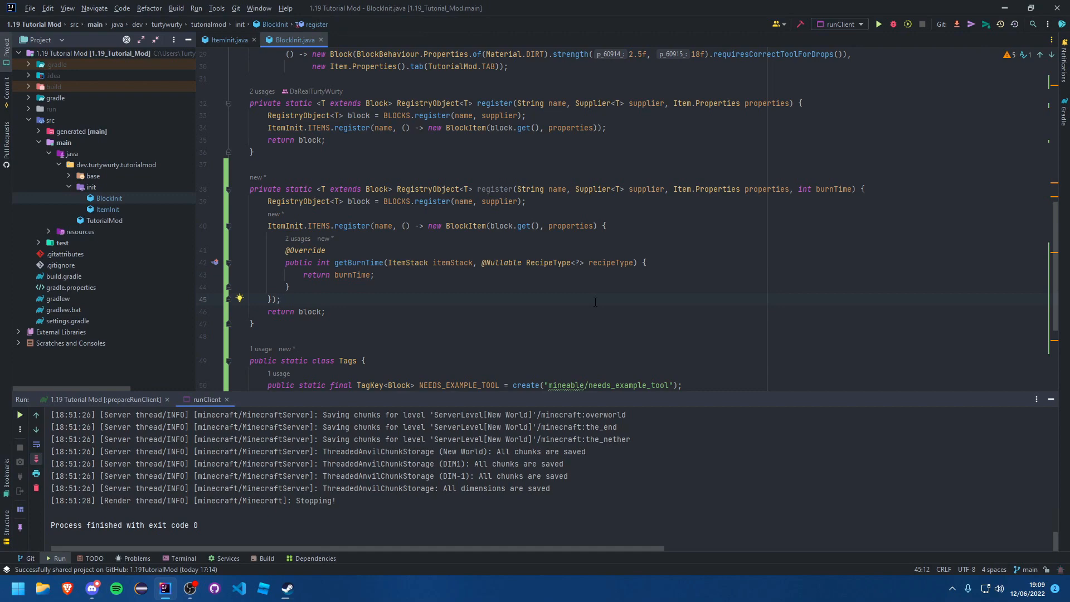
scroll("up", 3)
type(", 5")
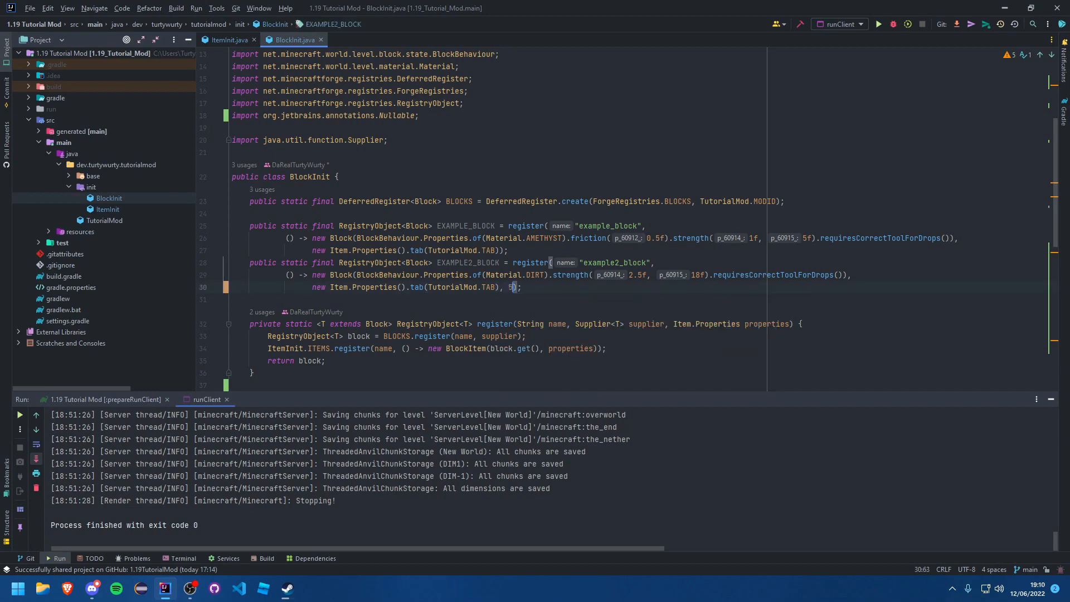
Pass burnTime 500 in the EXAMPLE2_BLOCK register call.
type("burnTime: 500")
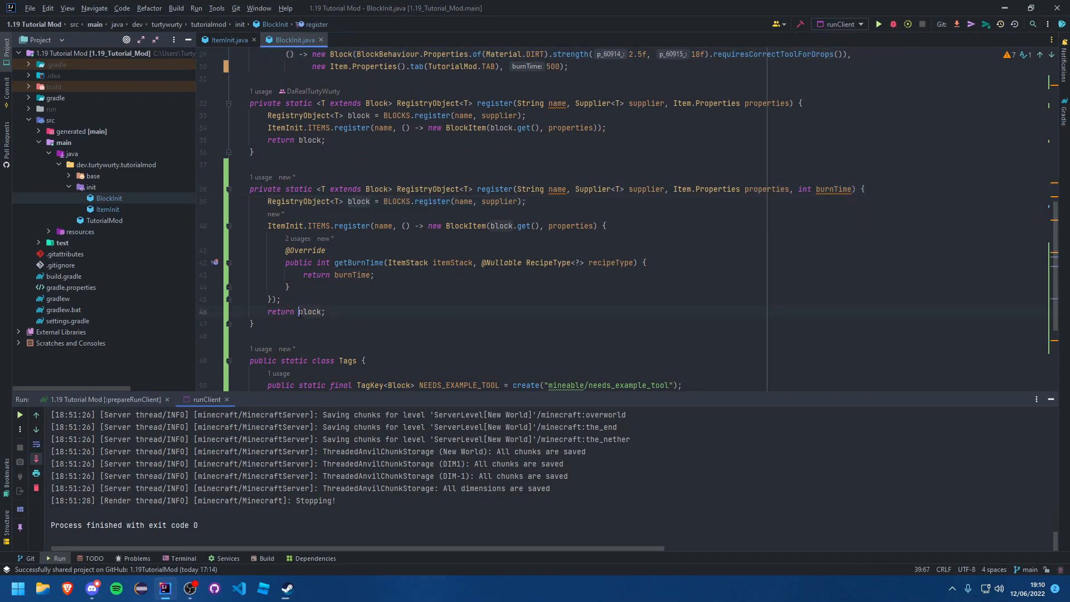
left_click(327, 263)
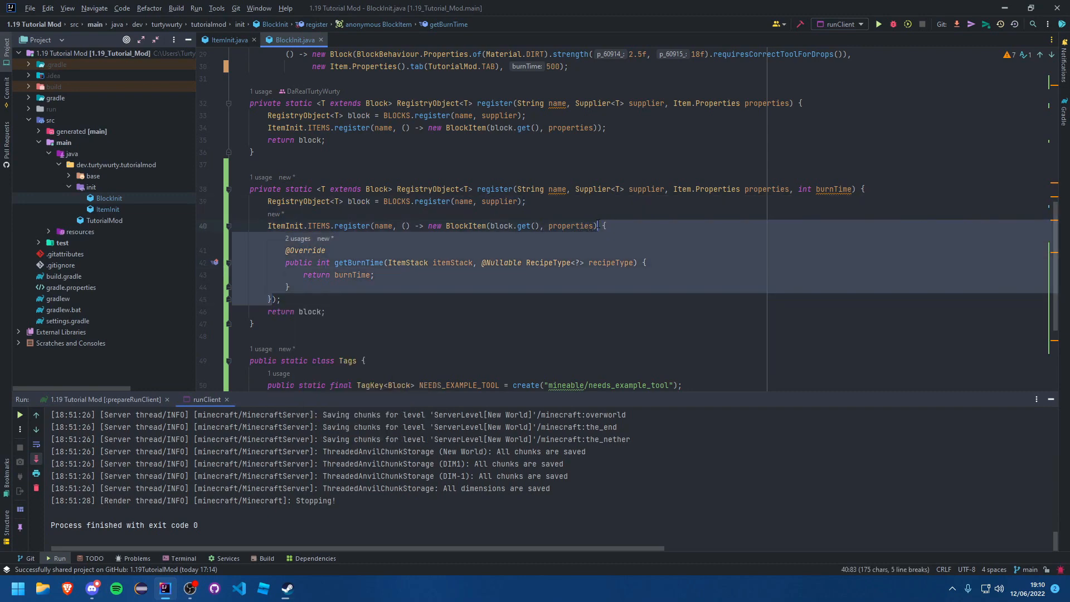
Return to ItemInit.java and scroll up to the EXAMPLE2_ITEM registration.
scroll("up", 3)
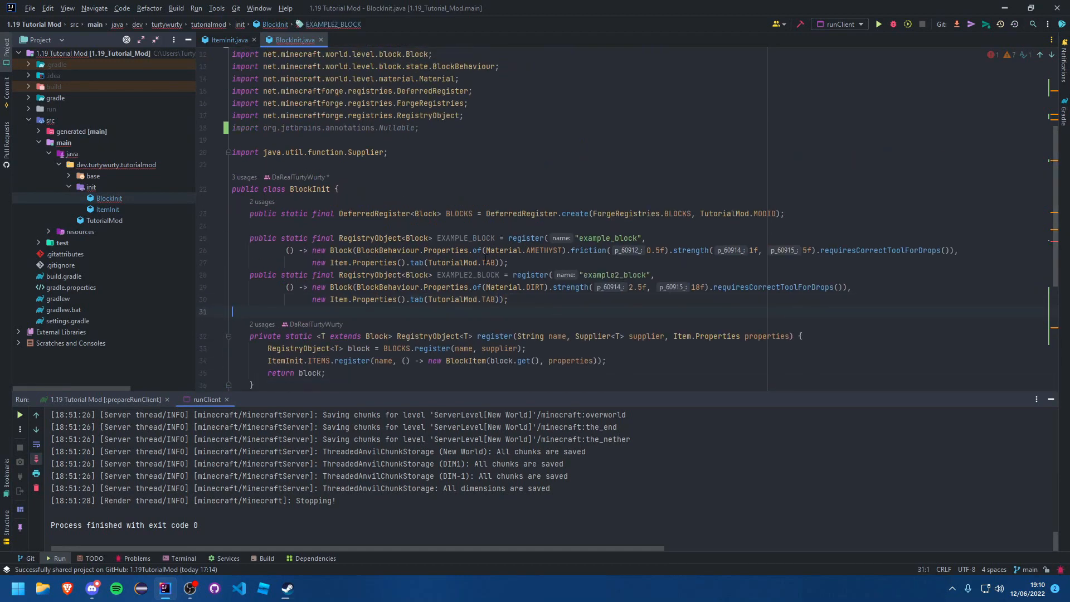
left_click(226, 41)
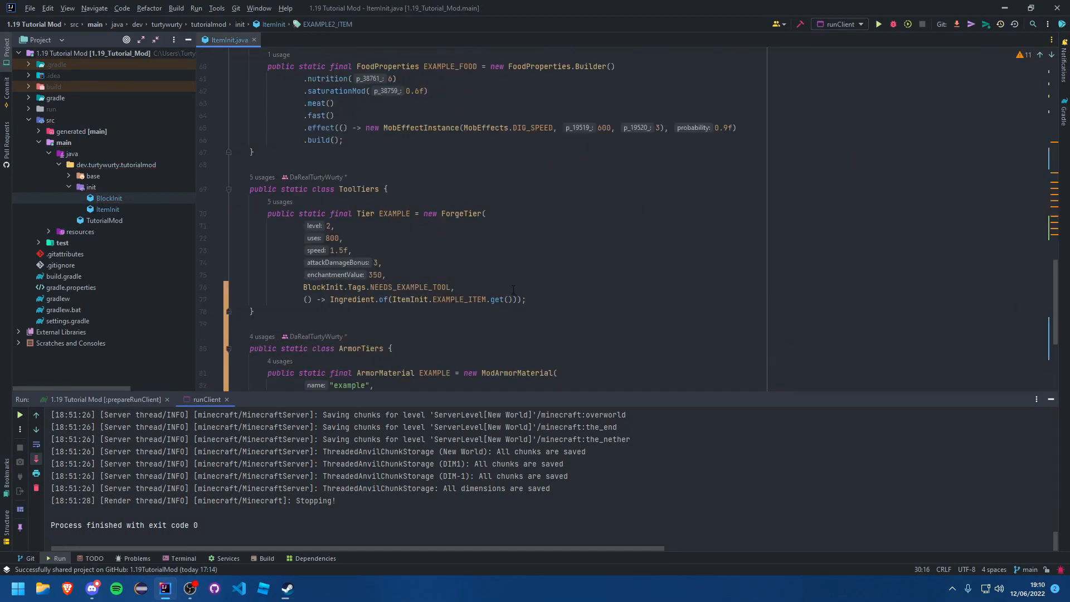
scroll("up", 3)
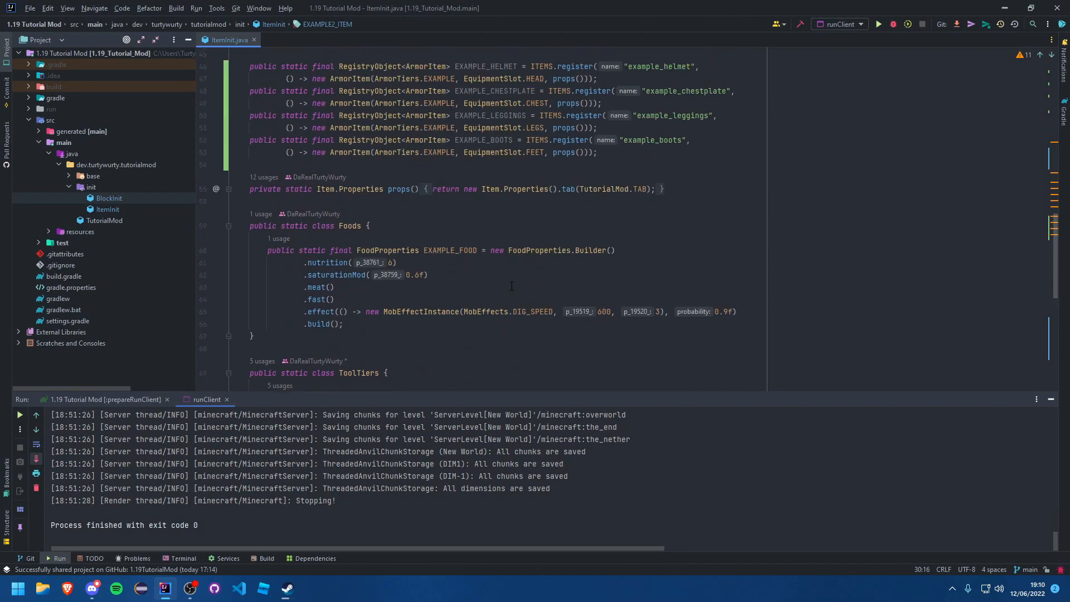
scroll("up", 3)
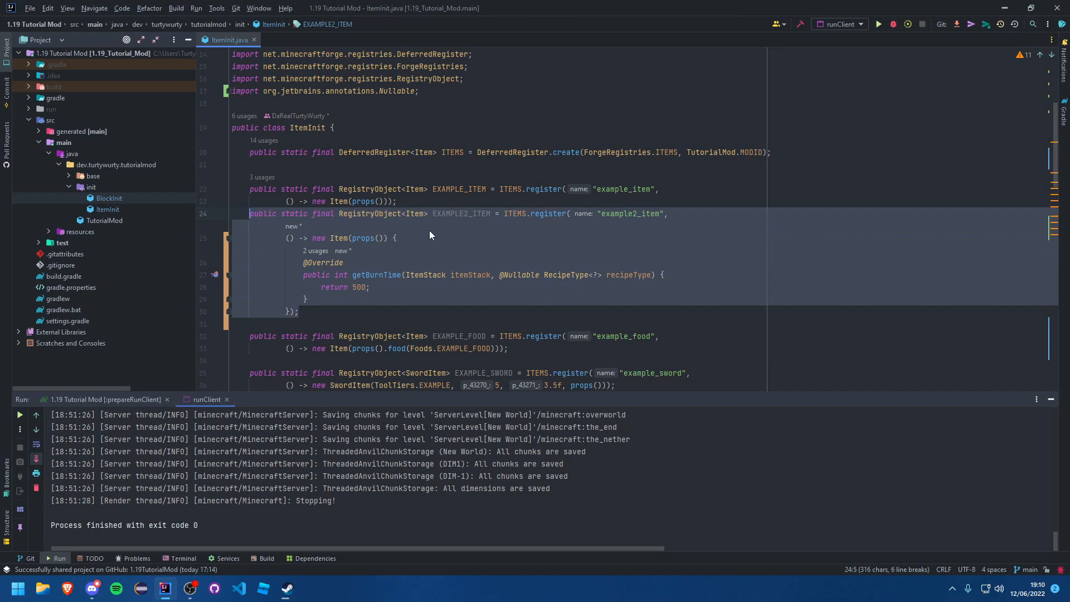
mouse_move(473, 231)
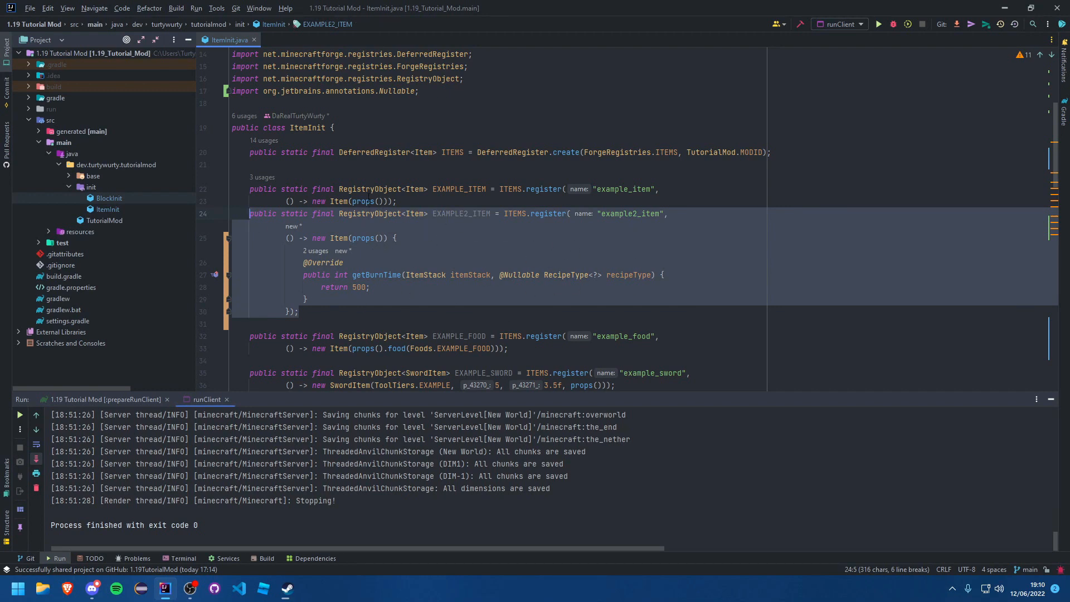
mouse_move(333, 218)
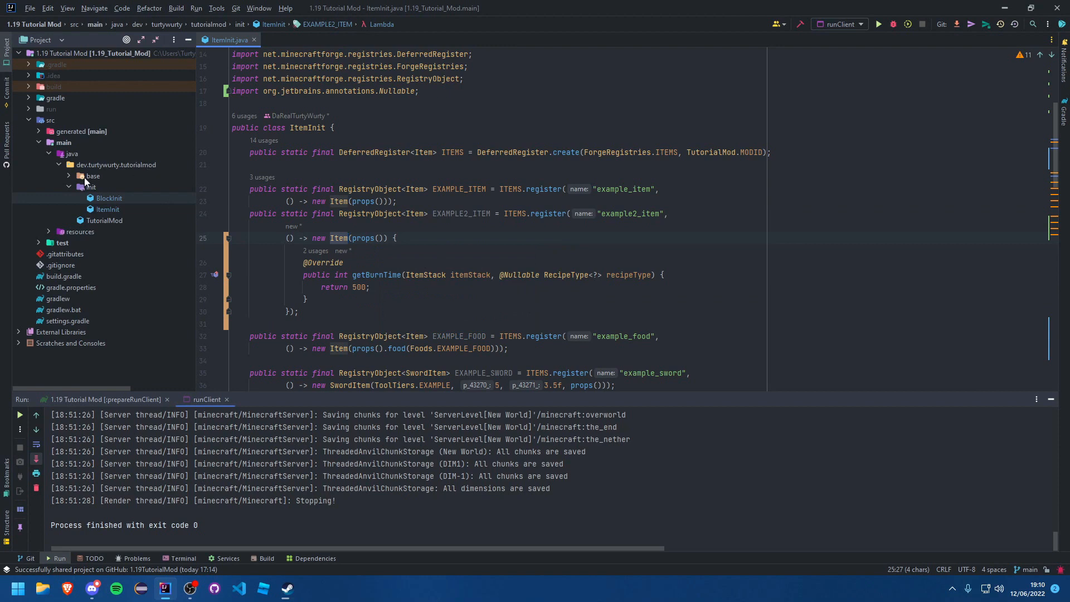
Create a plain file named FuelItem in the base package, then select it to delete.
right_click(87, 187)
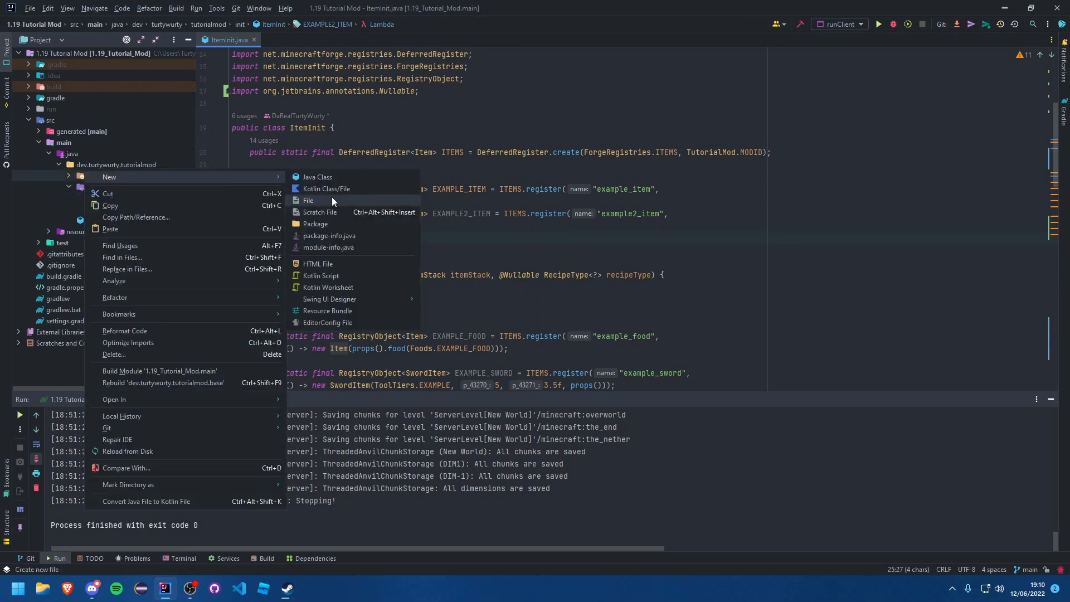
left_click(309, 201)
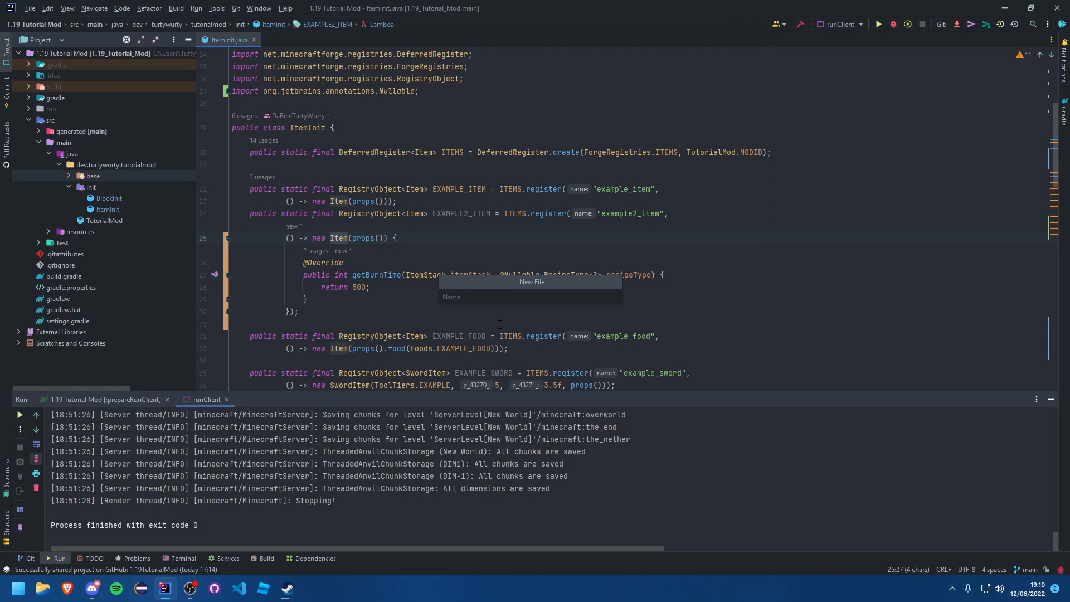
type("Fuel")
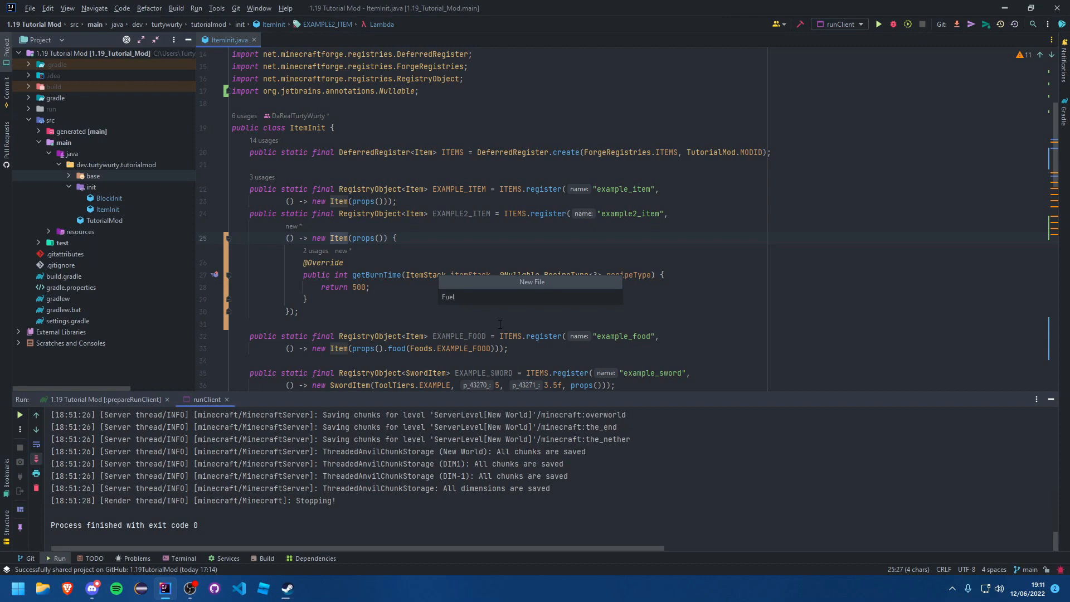
left_click(448, 297)
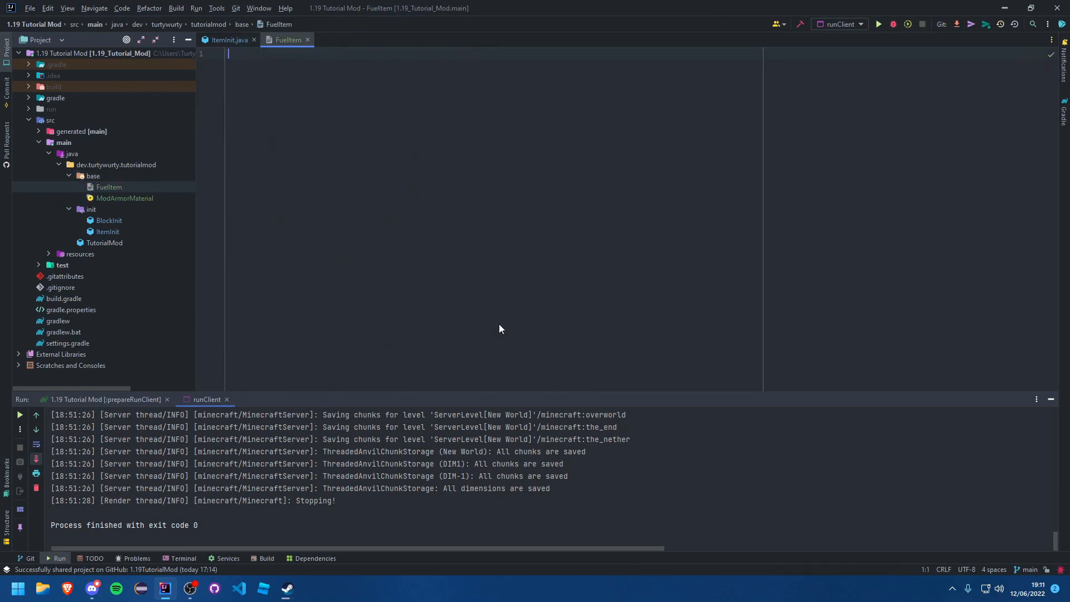
left_click(230, 40)
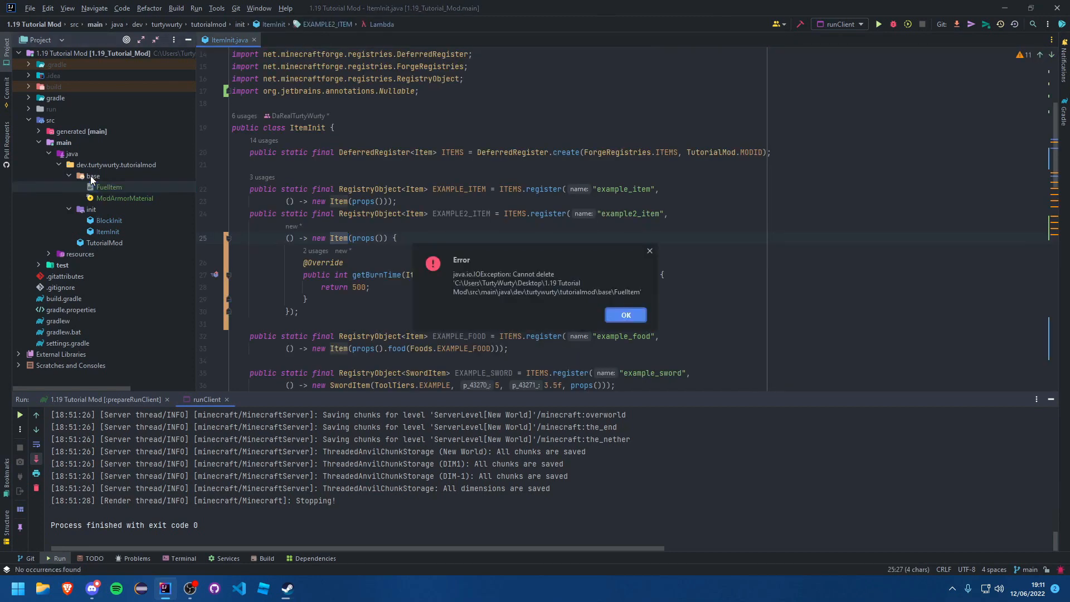
left_click(624, 314)
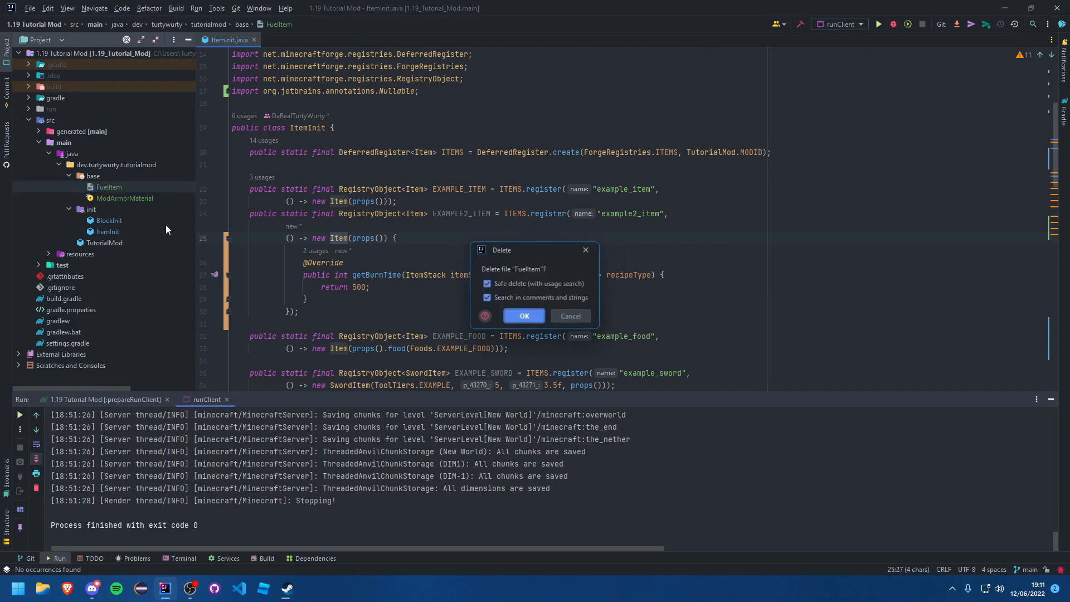
Confirm the delete, dismiss the cannot-delete error, and start a new Java class in base.
left_click(524, 315)
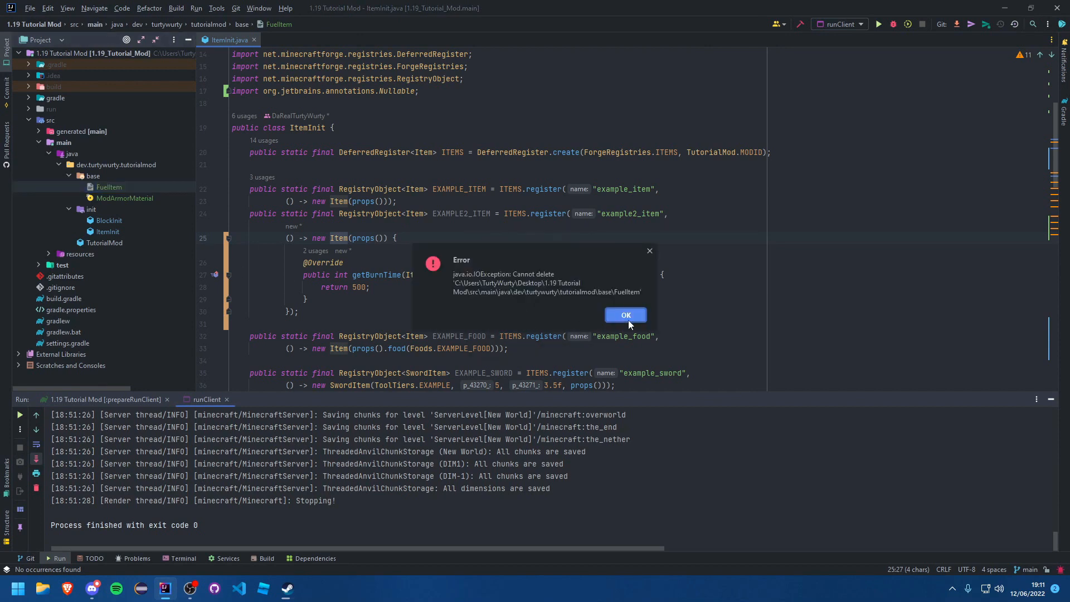
left_click(624, 315)
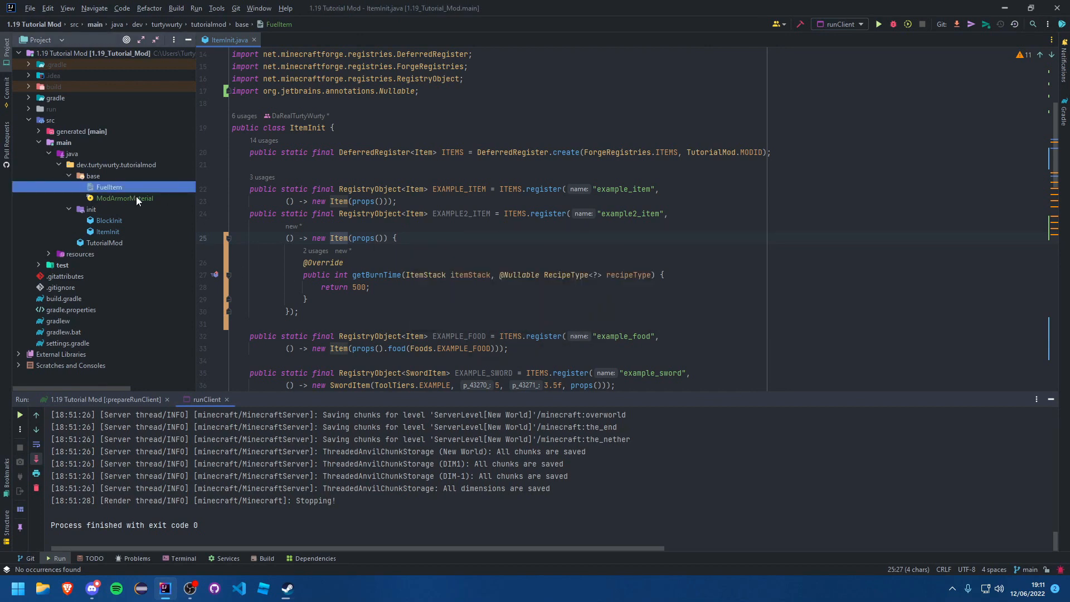
right_click(92, 176)
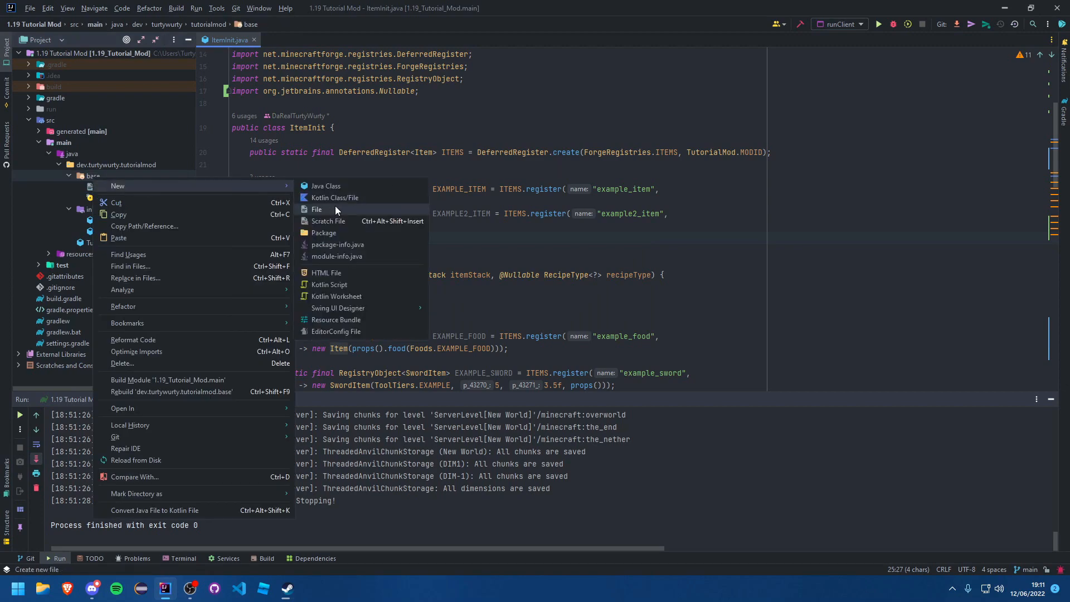
left_click(325, 186)
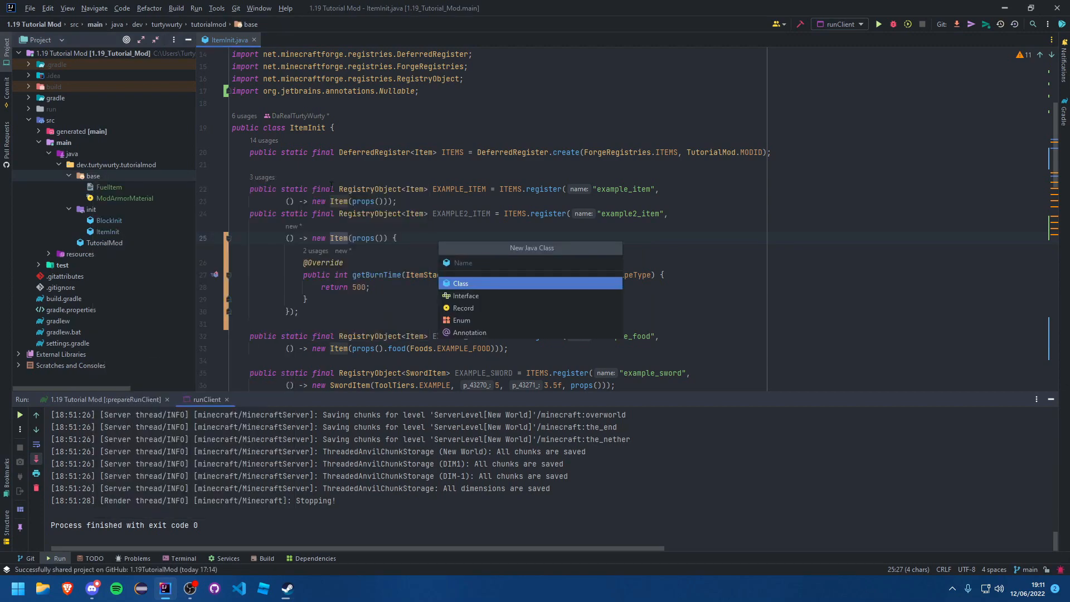
type("Fur")
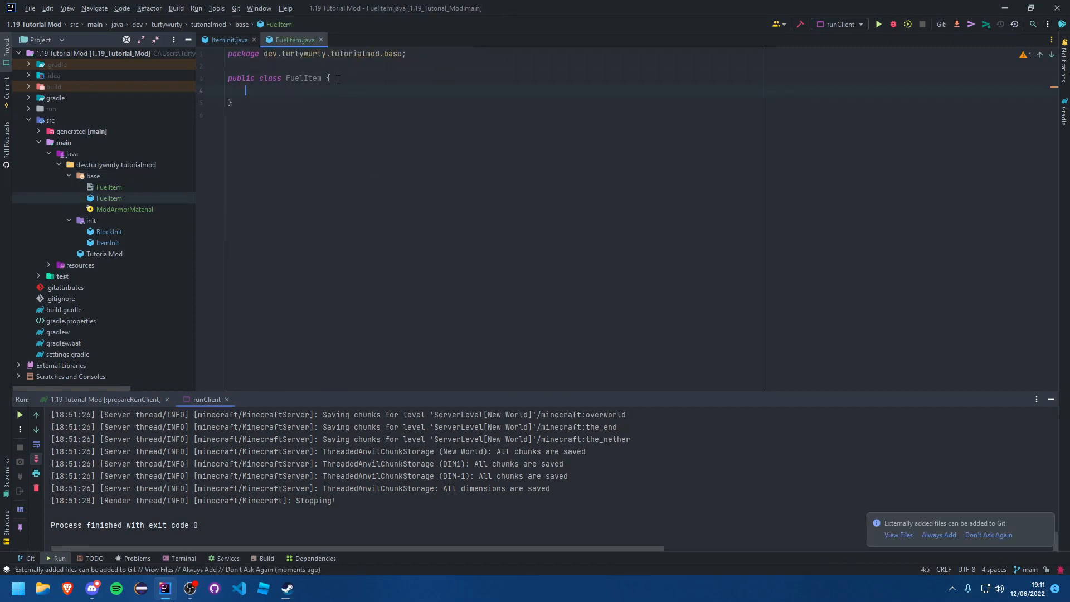
Make FuelItem extend Item with a super-calling constructor whose parameter is named properties.
type("extends Item")
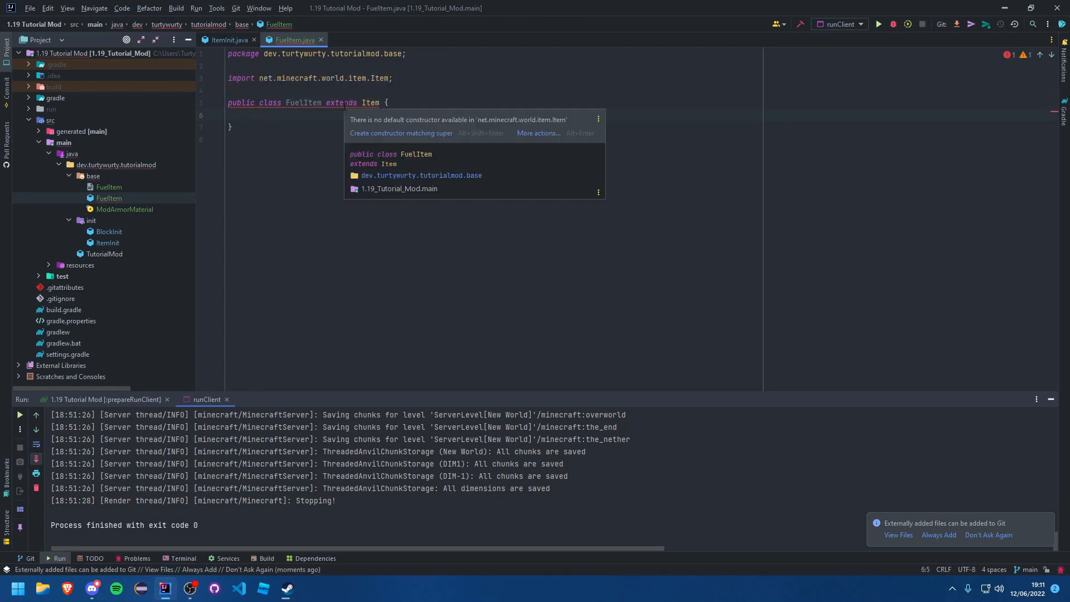
left_click(400, 132)
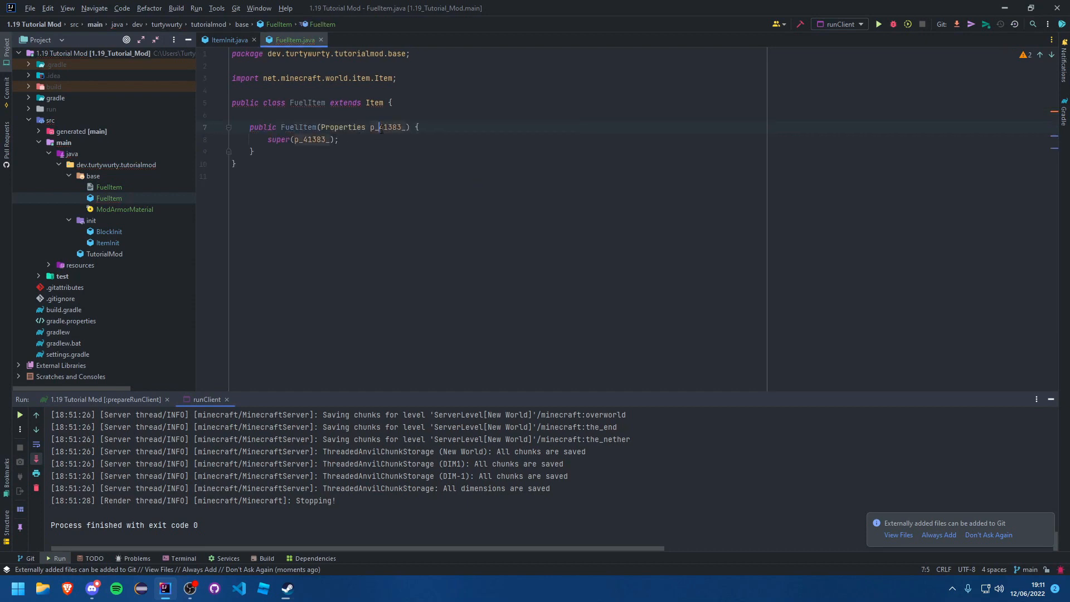
double_click(388, 127)
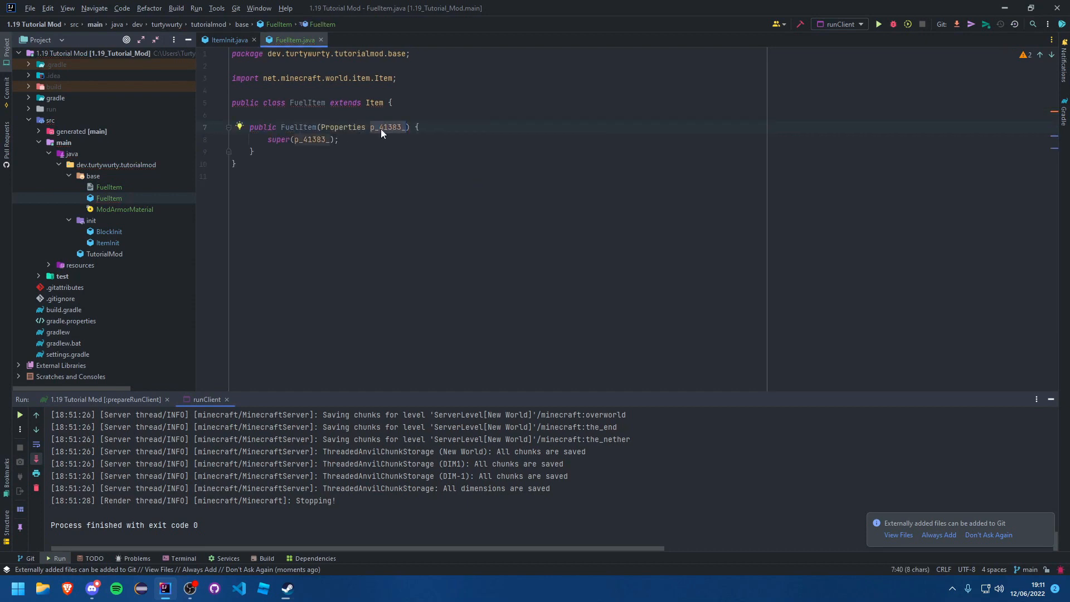
type("properties")
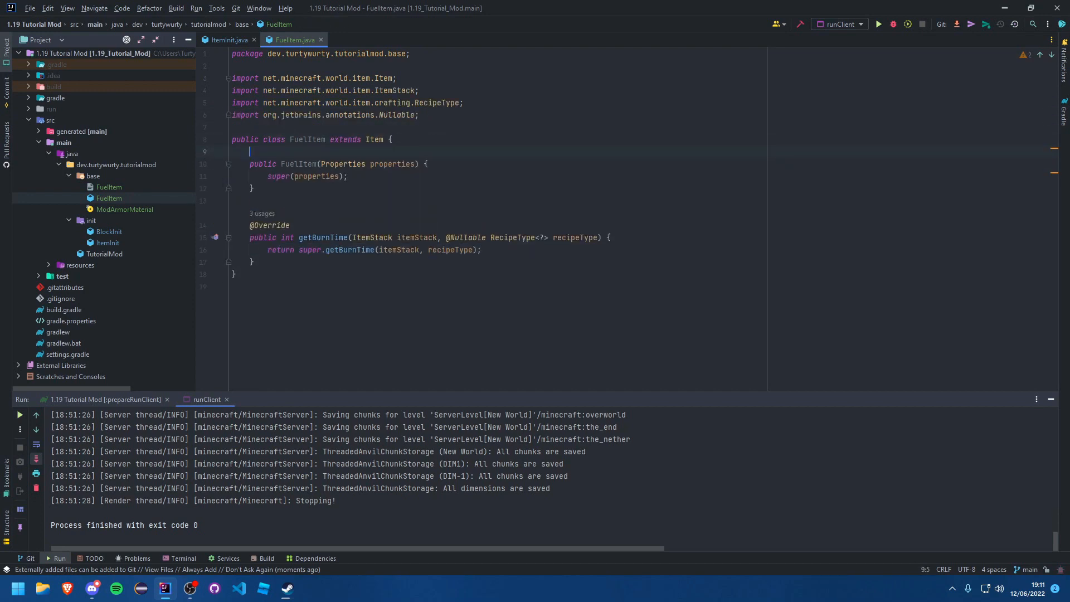
Add a final int burnTime field set from a constructor parameter and return this.burnTime in getBurnTime.
type("private i")
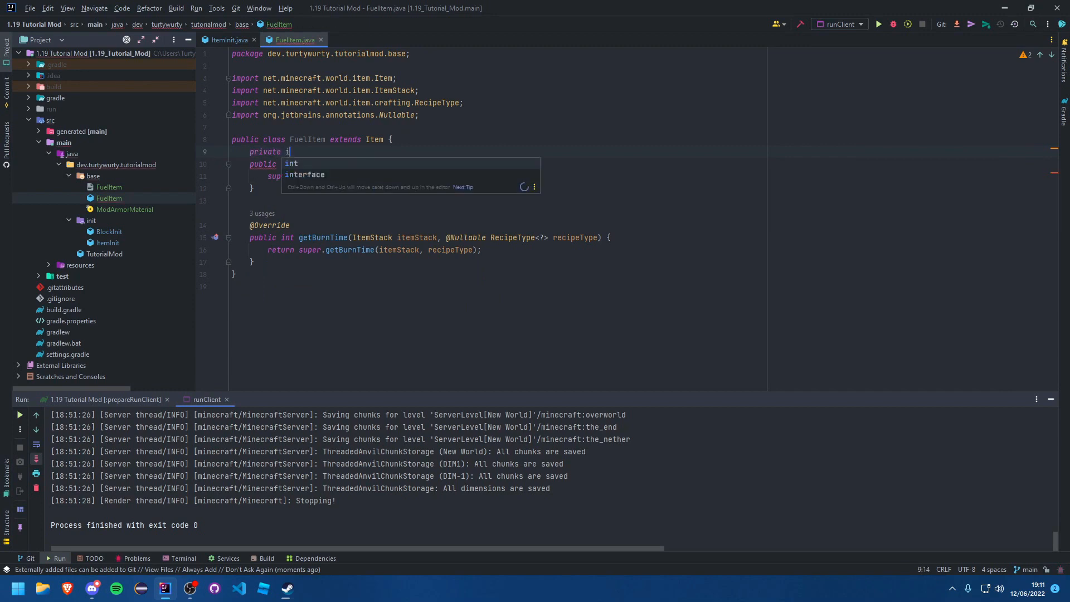
type("final int burnTime;")
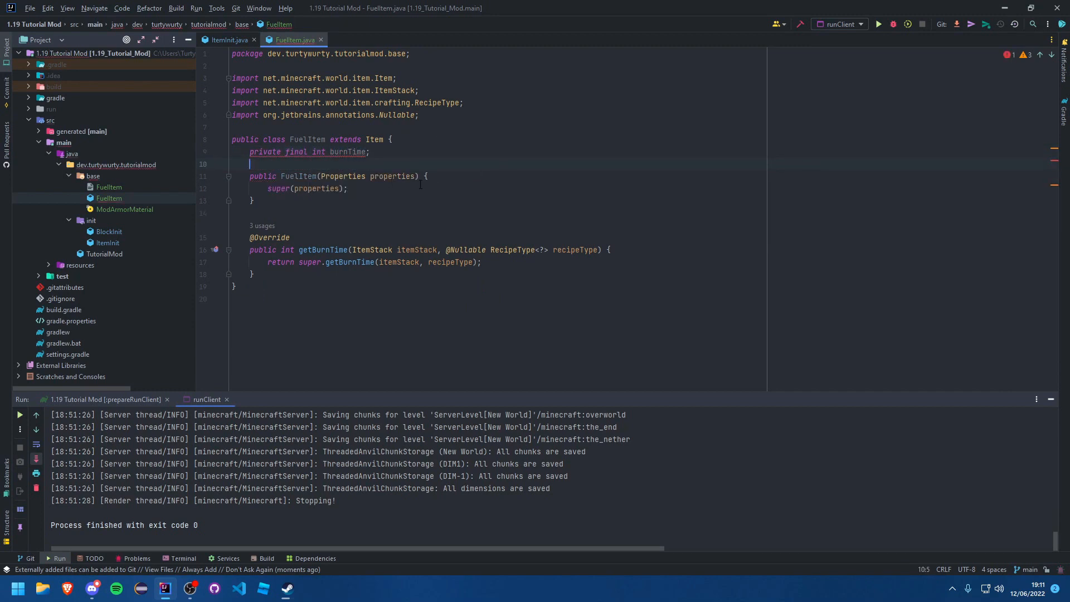
type(", int")
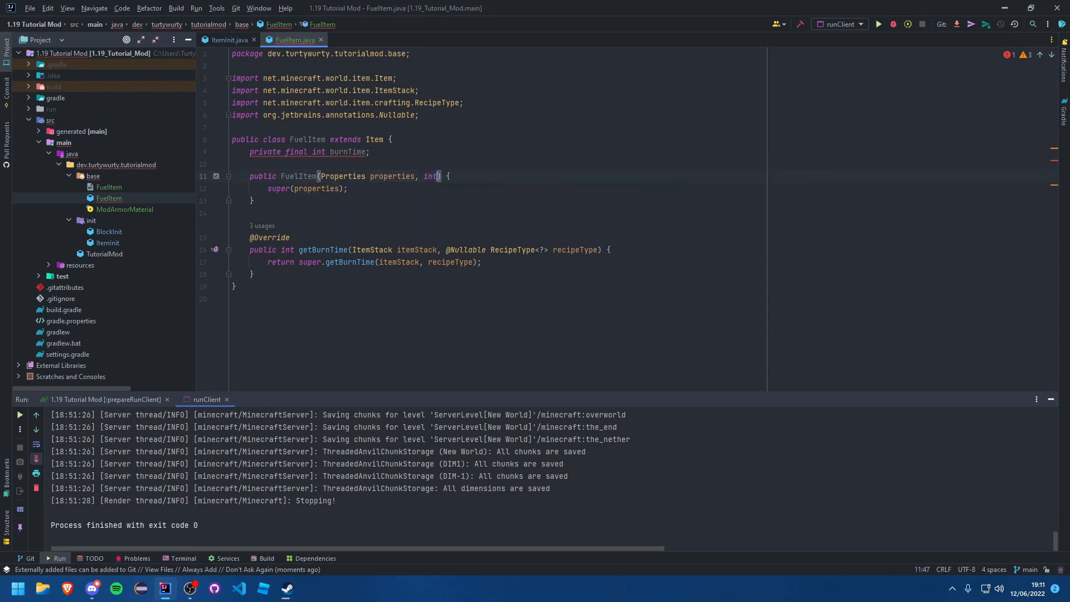
type("burnTime")
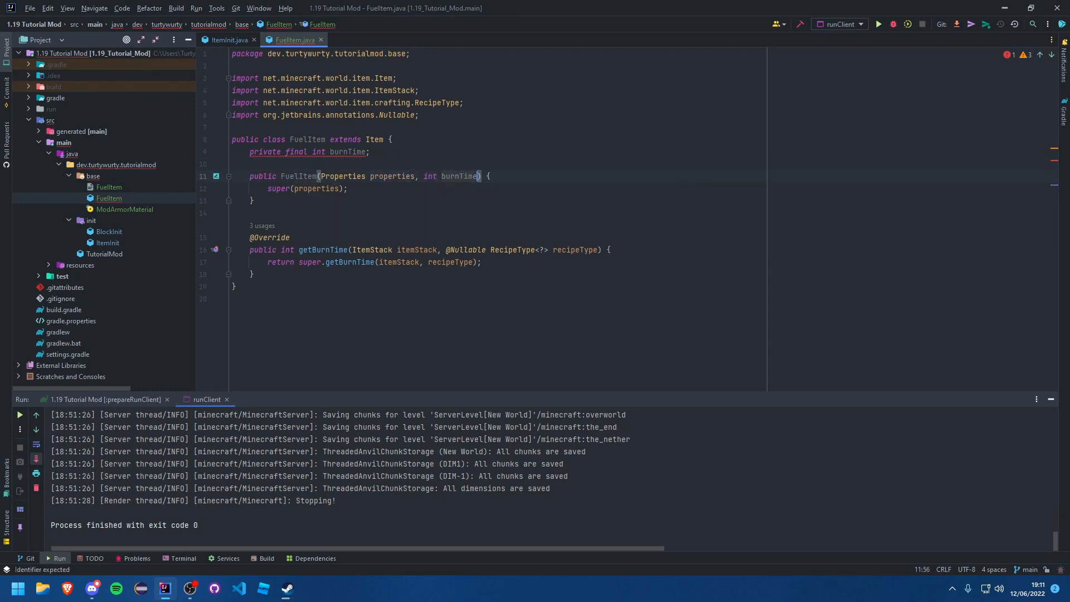
type("this.burnTime")
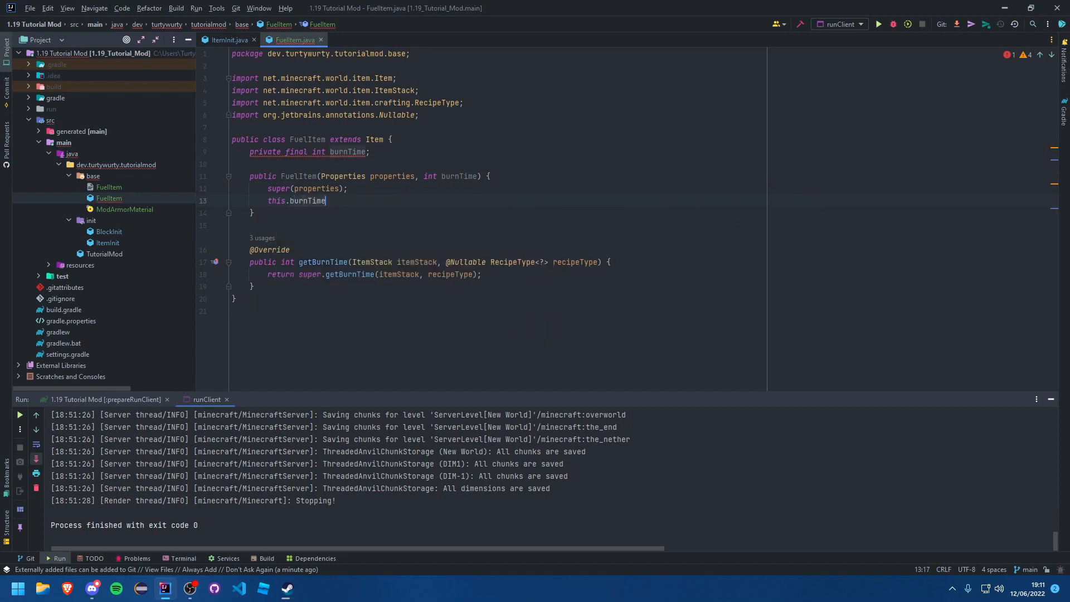
type("= burnTime;")
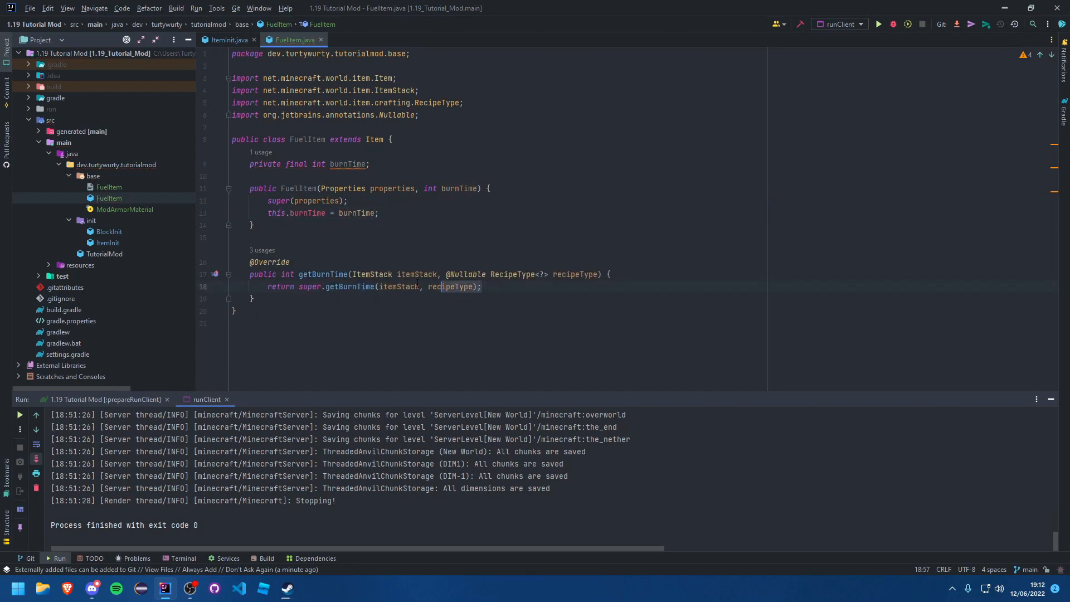
type("thi")
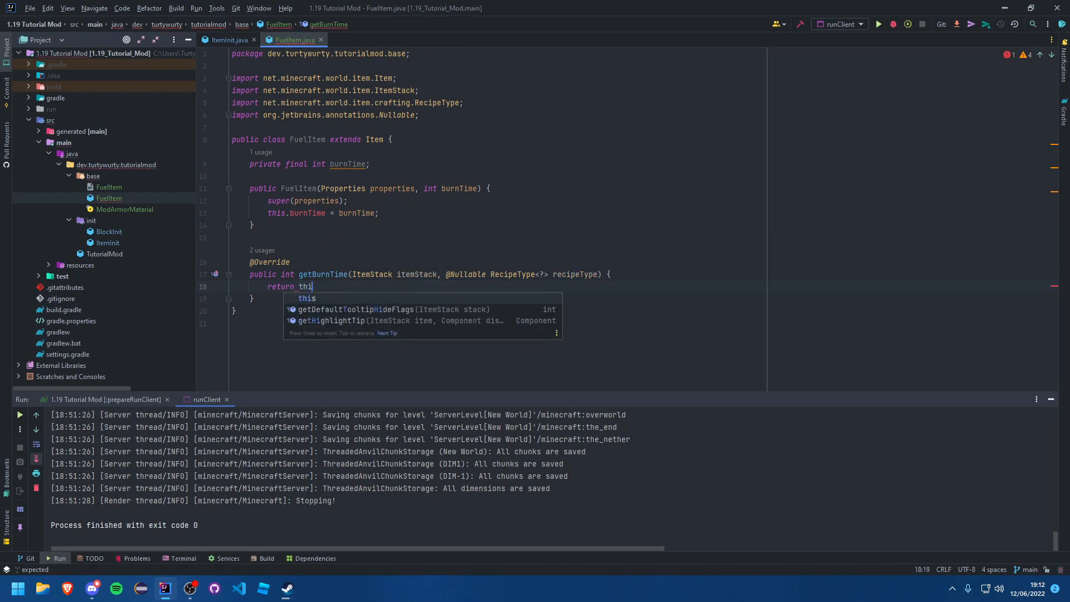
type("s.burnTime;")
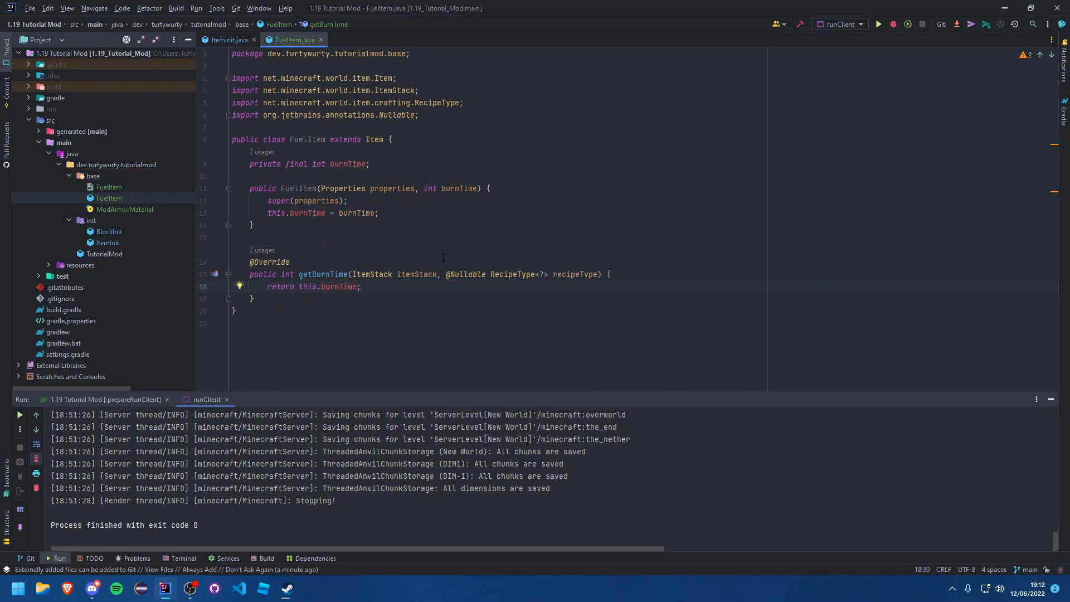
Try an itemStack.hasFoil() variant returning 200, revert to this.burnTime, and close FuelItem.java.
double_click(330, 286)
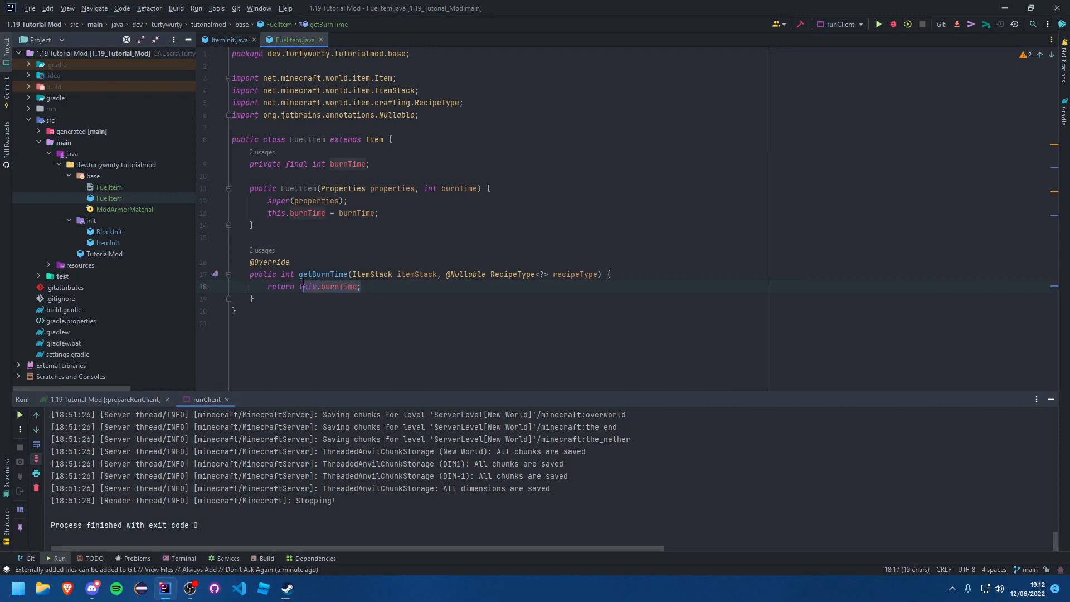
key("Backspace")
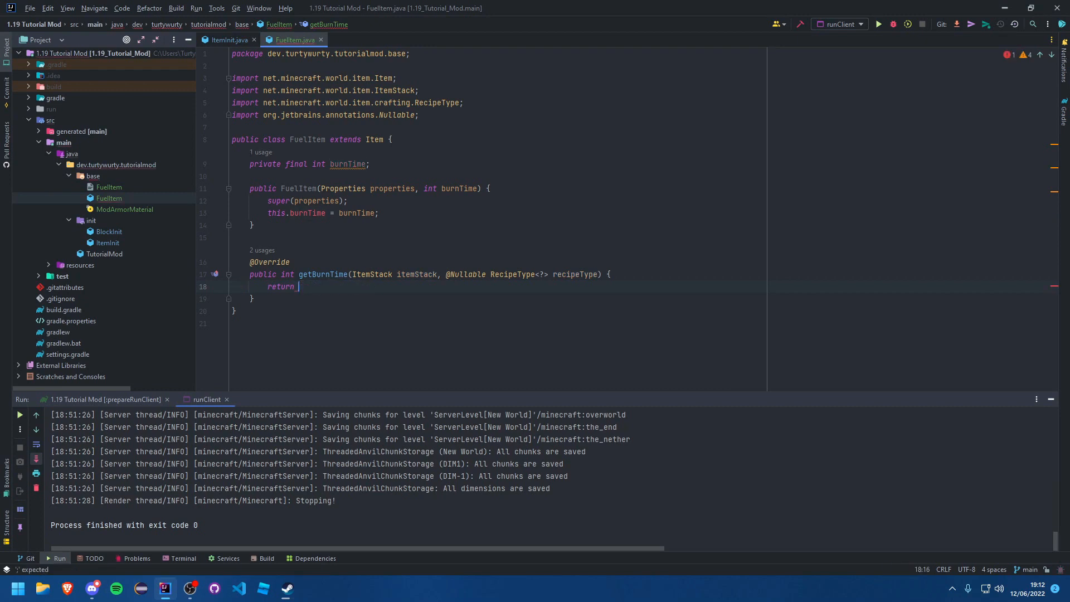
type("itemStack")
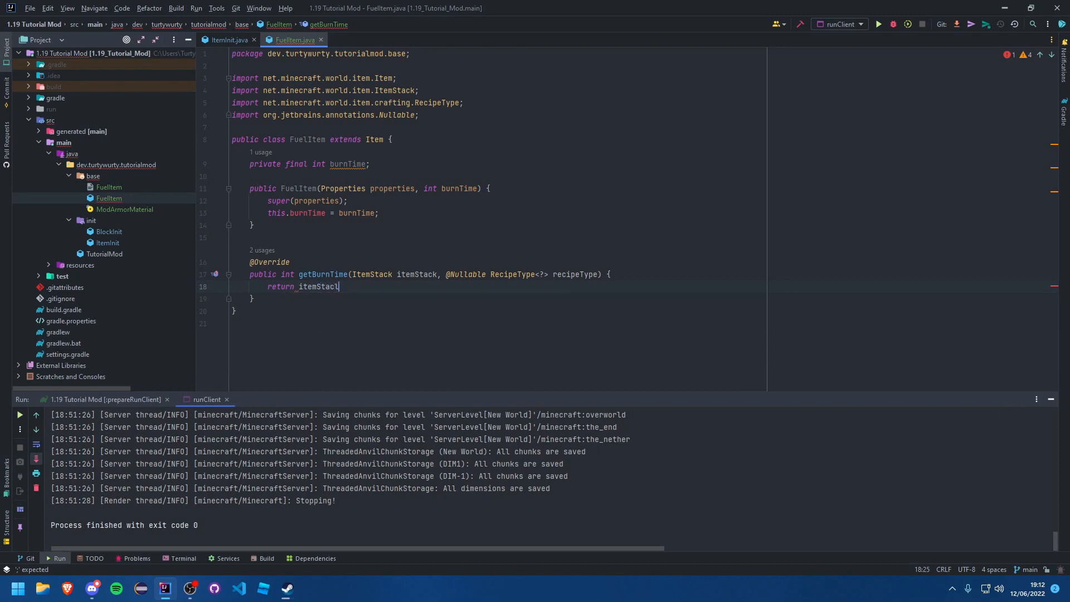
type(".")
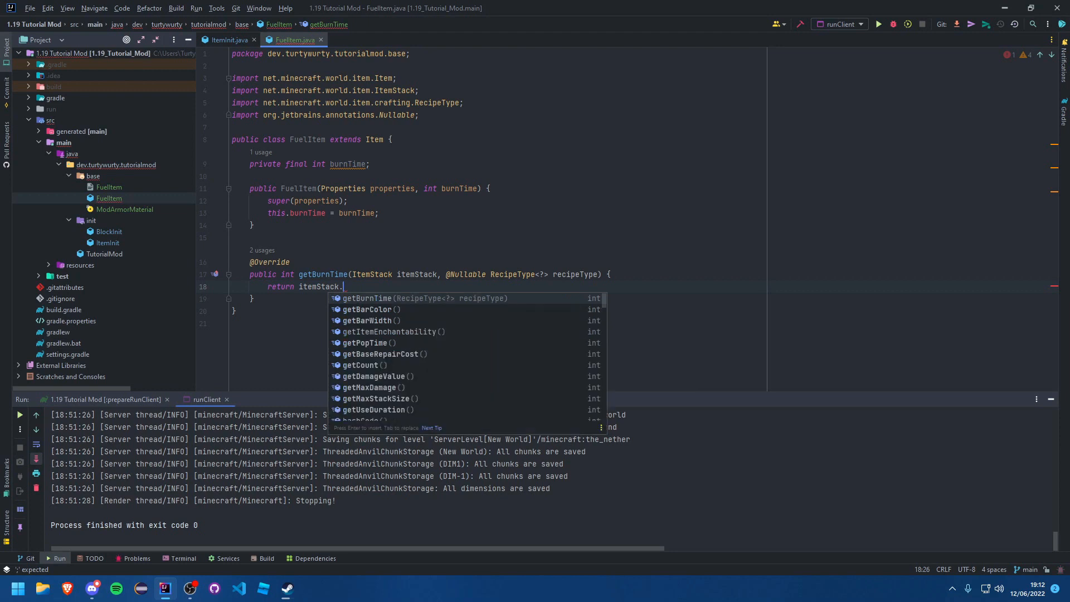
type("hasFoil() ?")
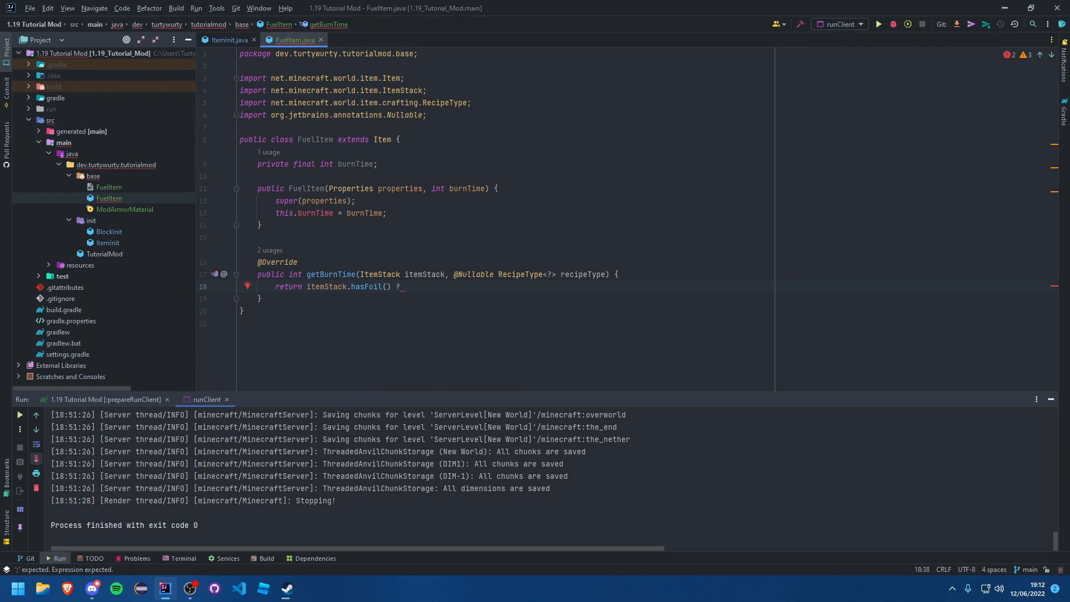
type("200")
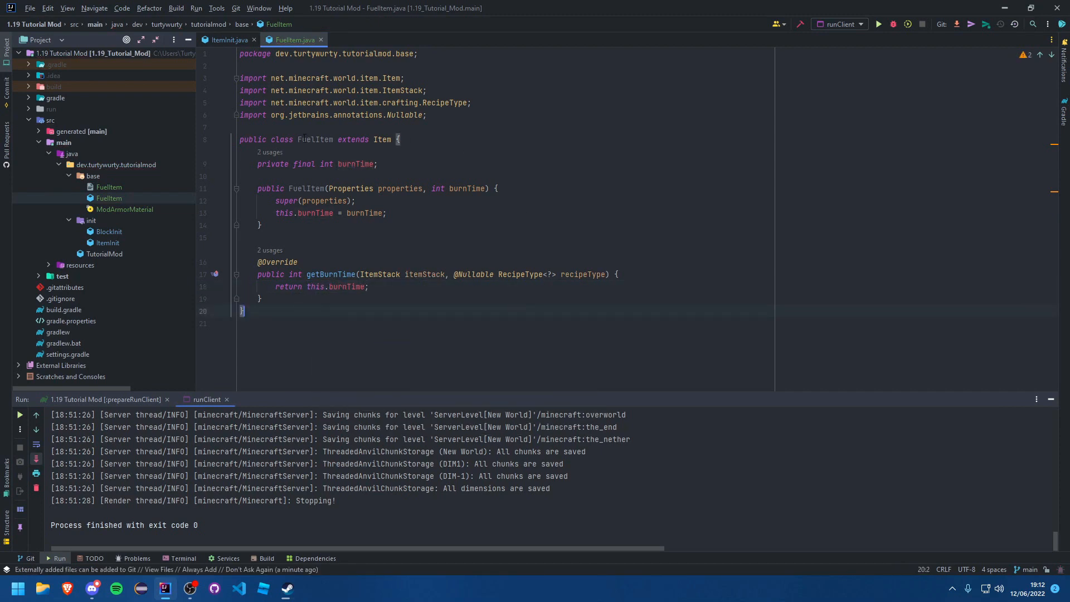
left_click(226, 39)
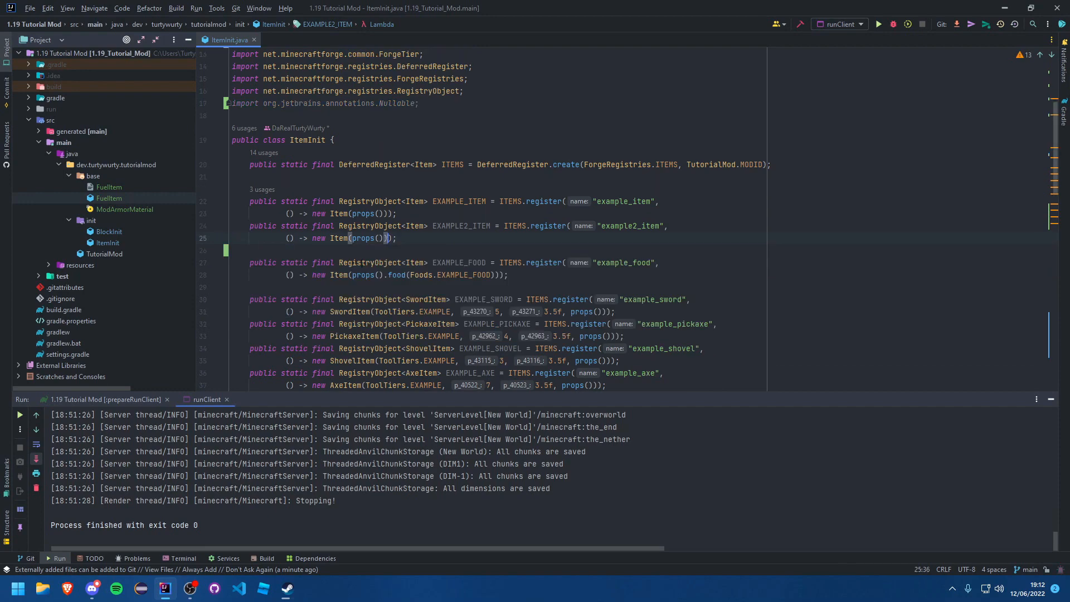
Make EXAMPLE2_ITEM a new FuelItem(props(), 500) and import FuelItem via the quick-fix.
type("Fuel")
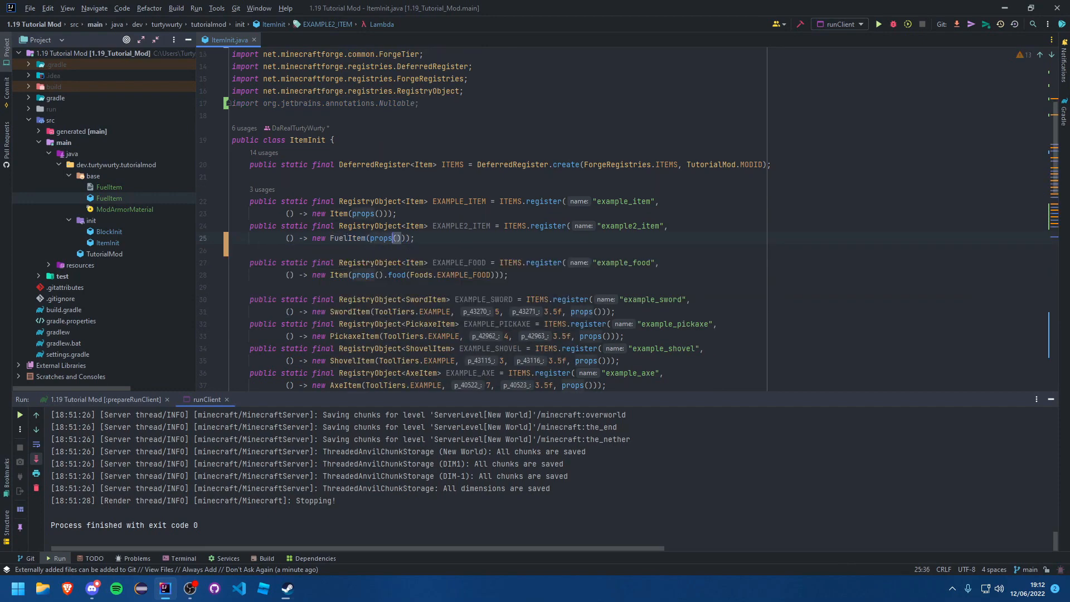
type(", 500")
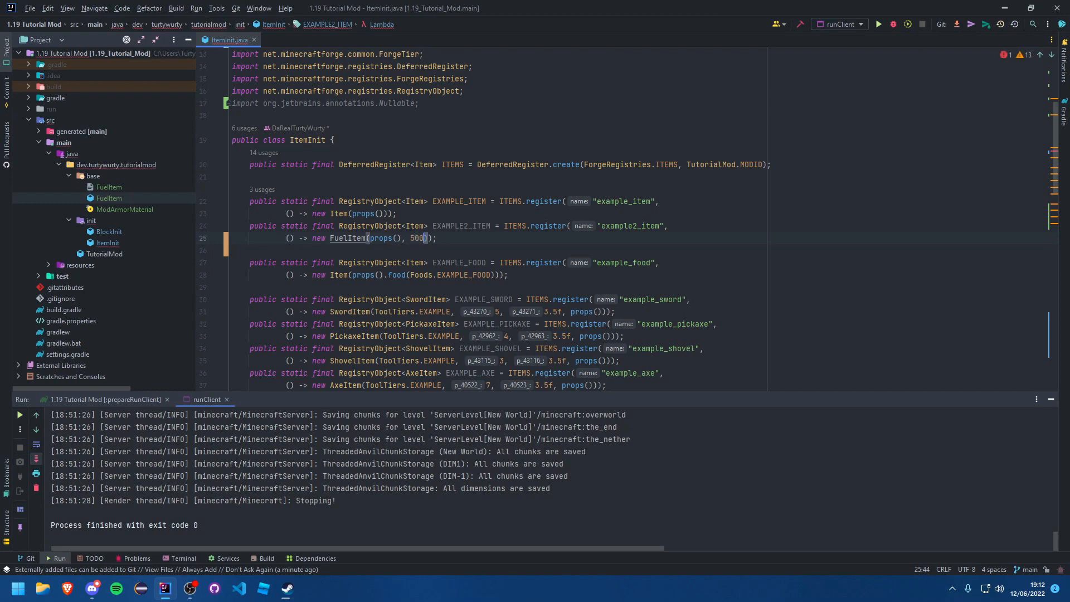
left_click(239, 237)
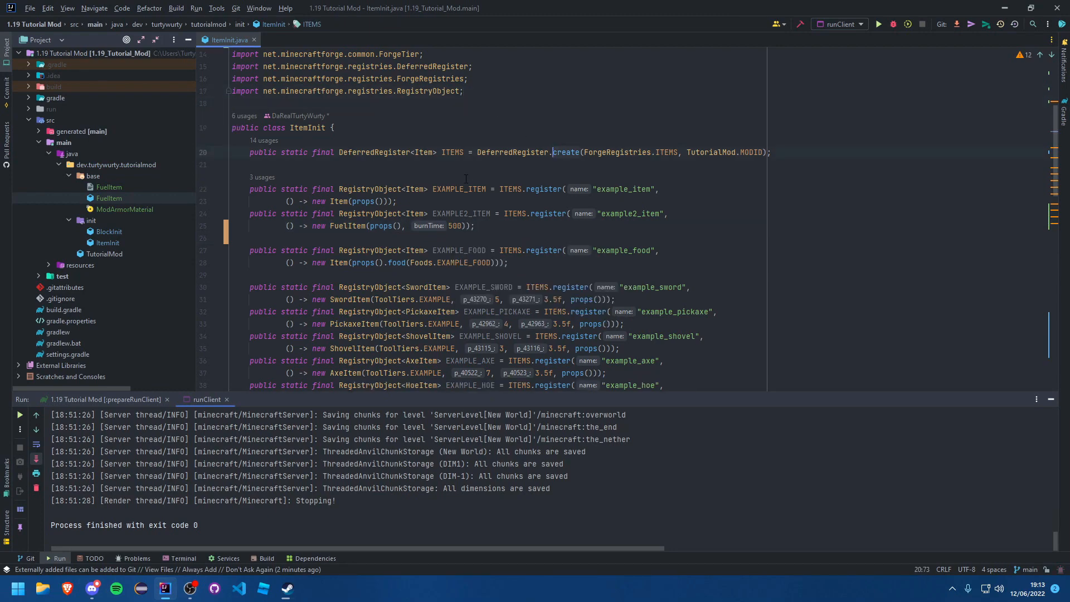
scroll("up", 3)
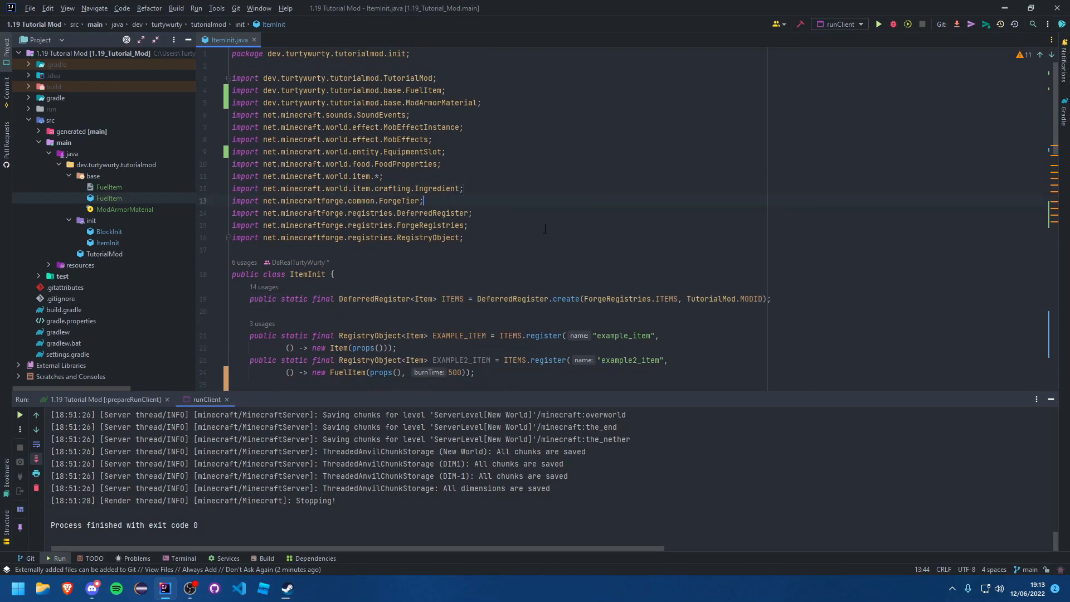
Delete the stray plain FuelItem file from the base package via the Project tree.
right_click(109, 198)
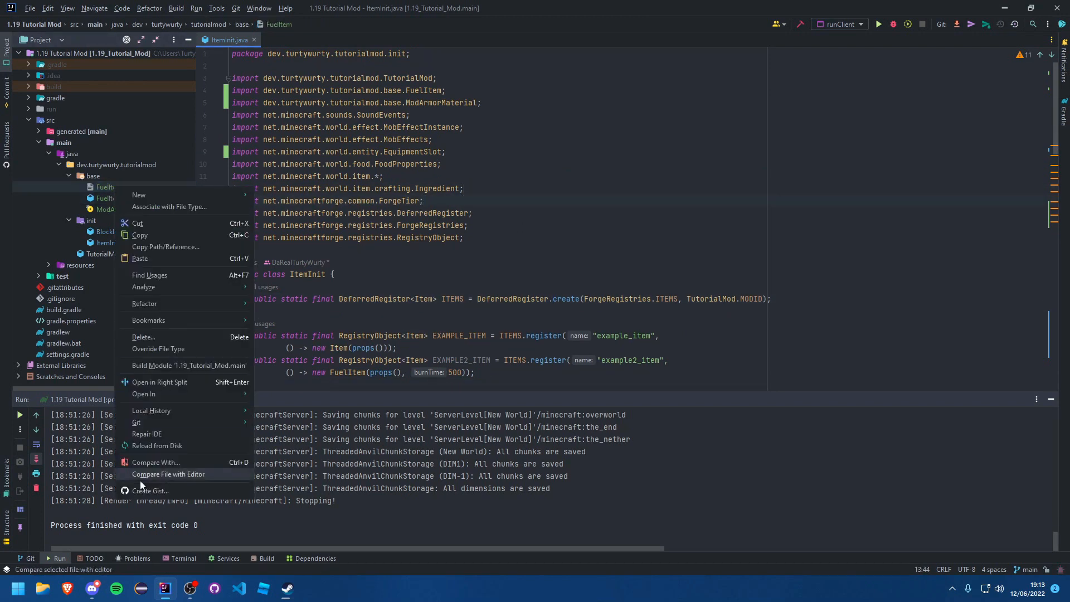
mouse_move(144, 337)
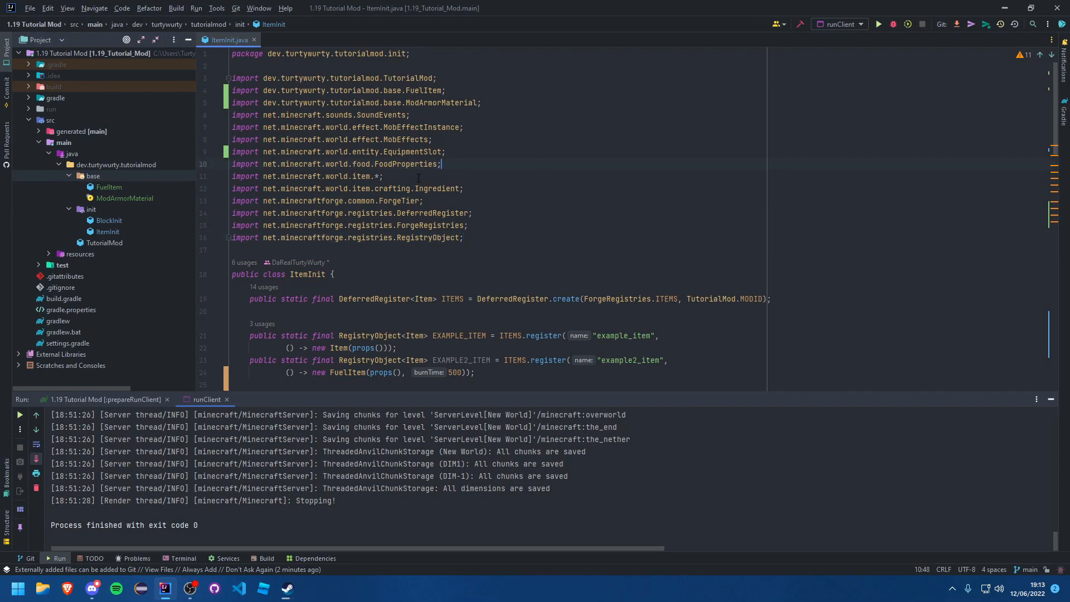
scroll("down", 3)
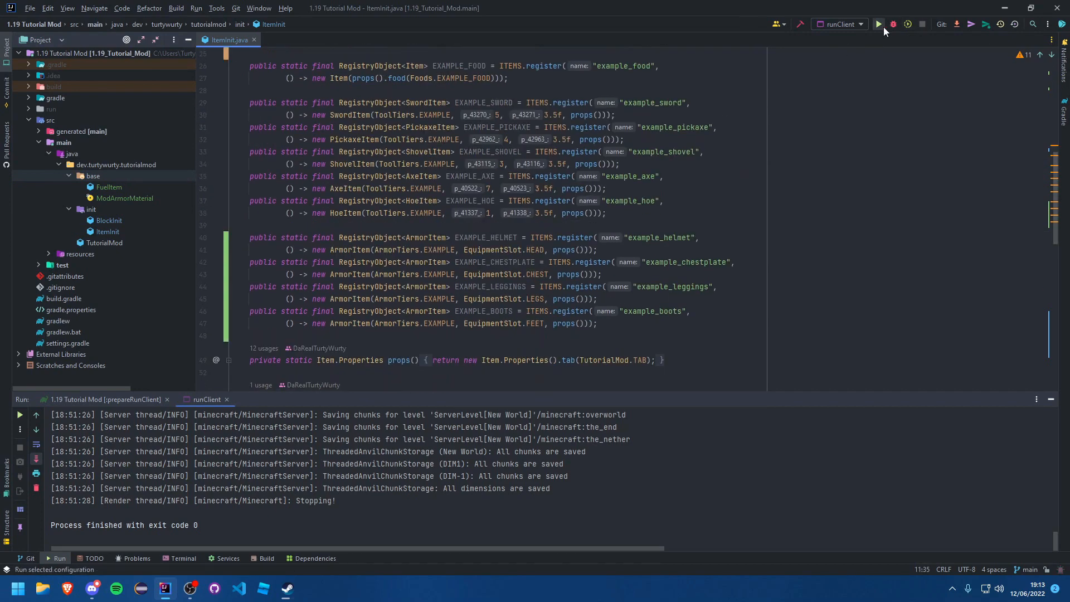
Launch runClient and smelt the ore into gold ingots with Example 2 Item as furnace fuel.
left_click(878, 23)
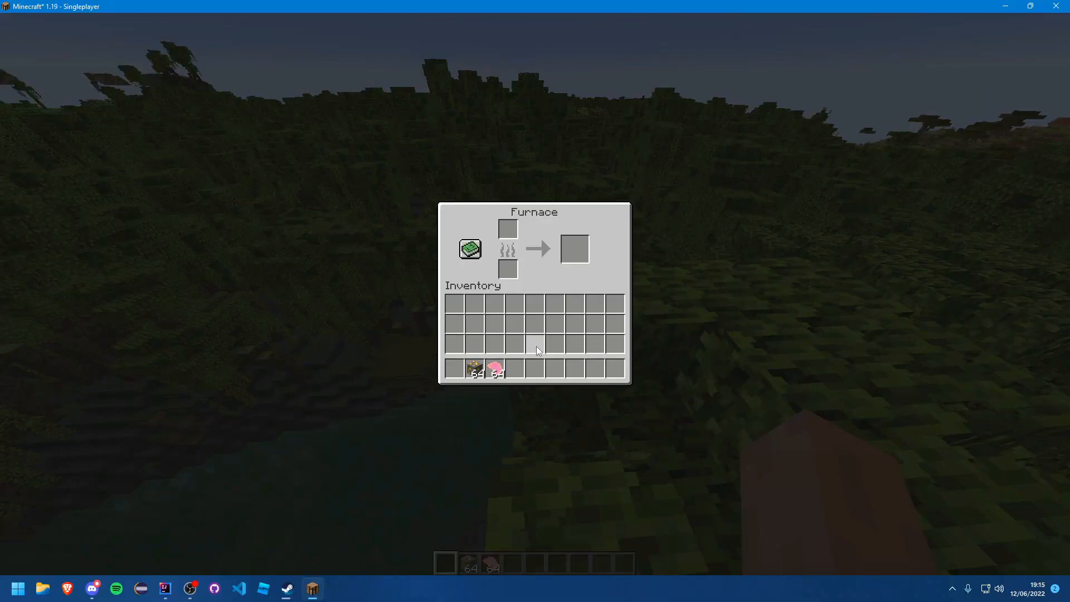
left_click(476, 367)
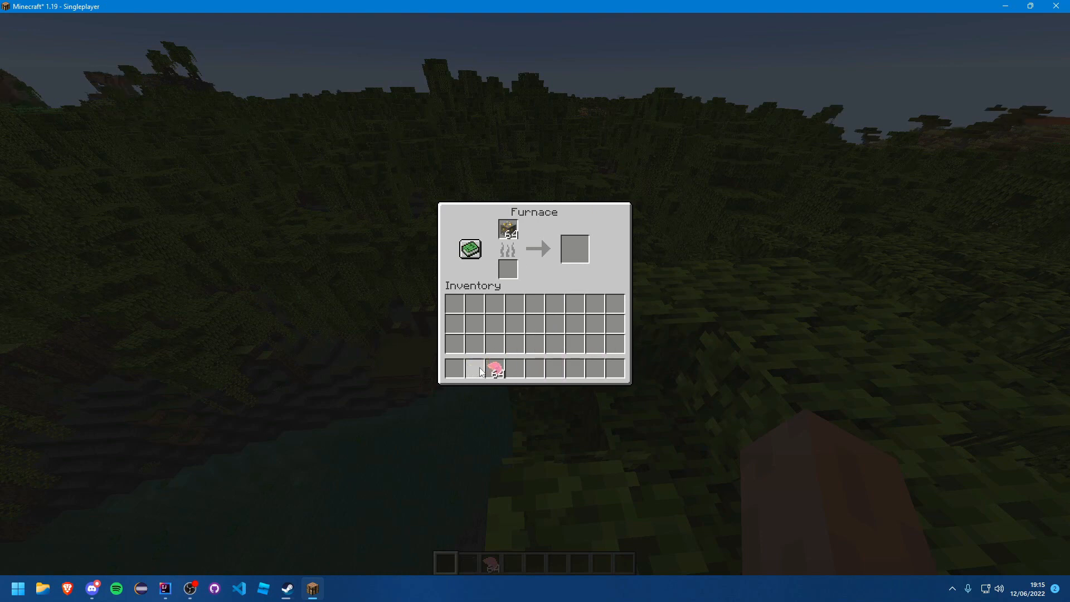
mouse_move(492, 369)
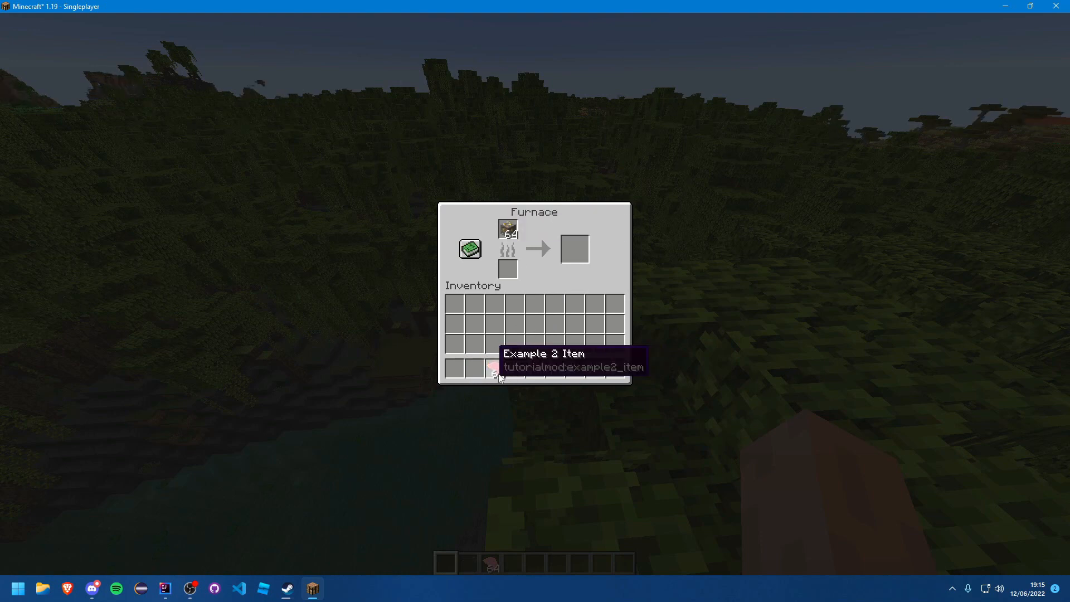
left_click(490, 367)
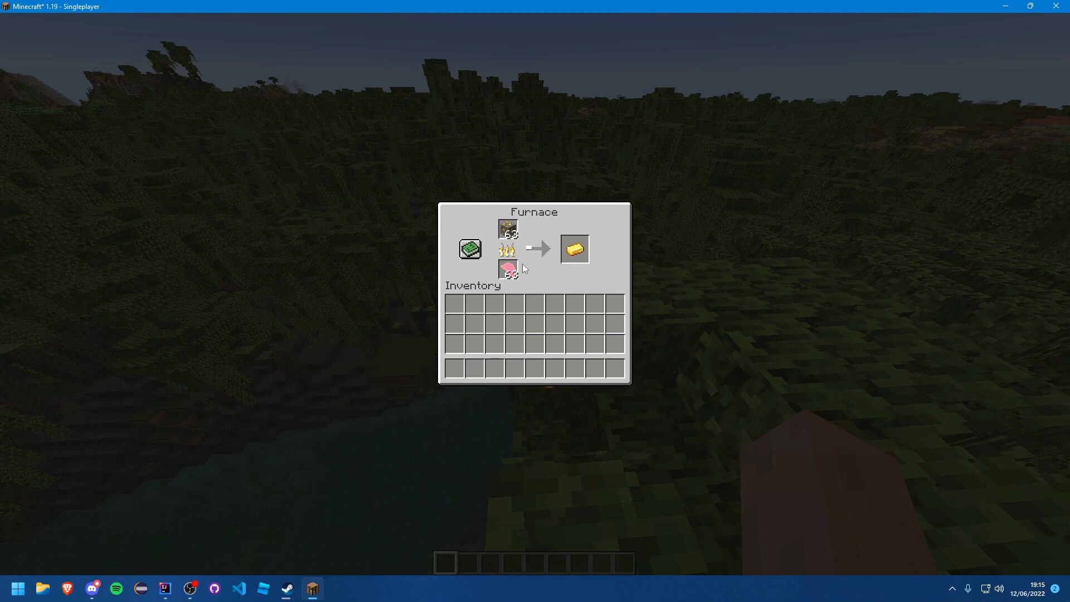
mouse_move(570, 285)
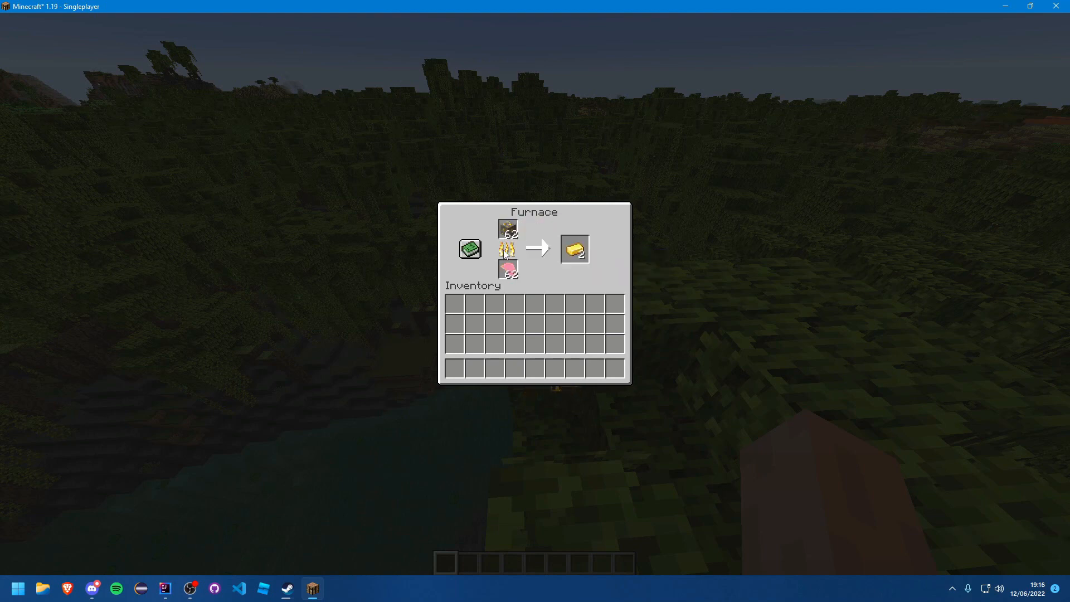
key("Escape")
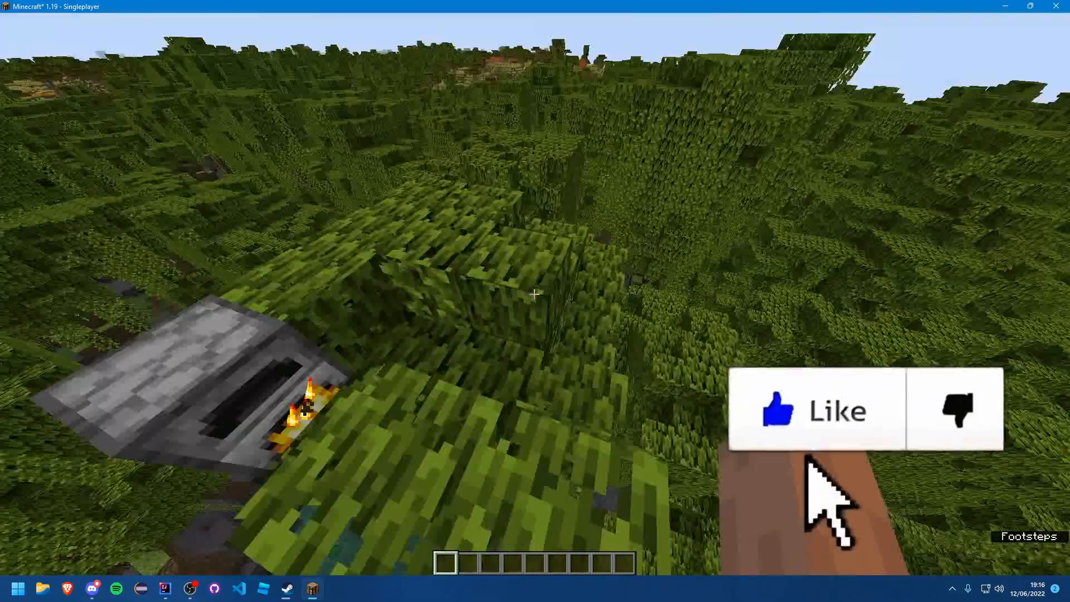
mouse_move(533, 293)
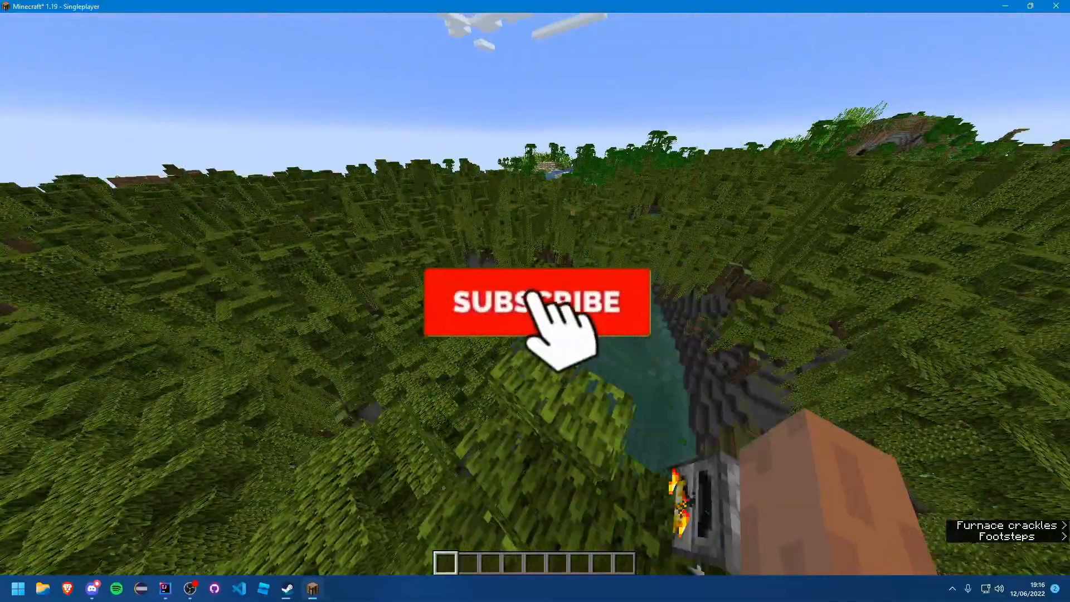
left_click(533, 302)
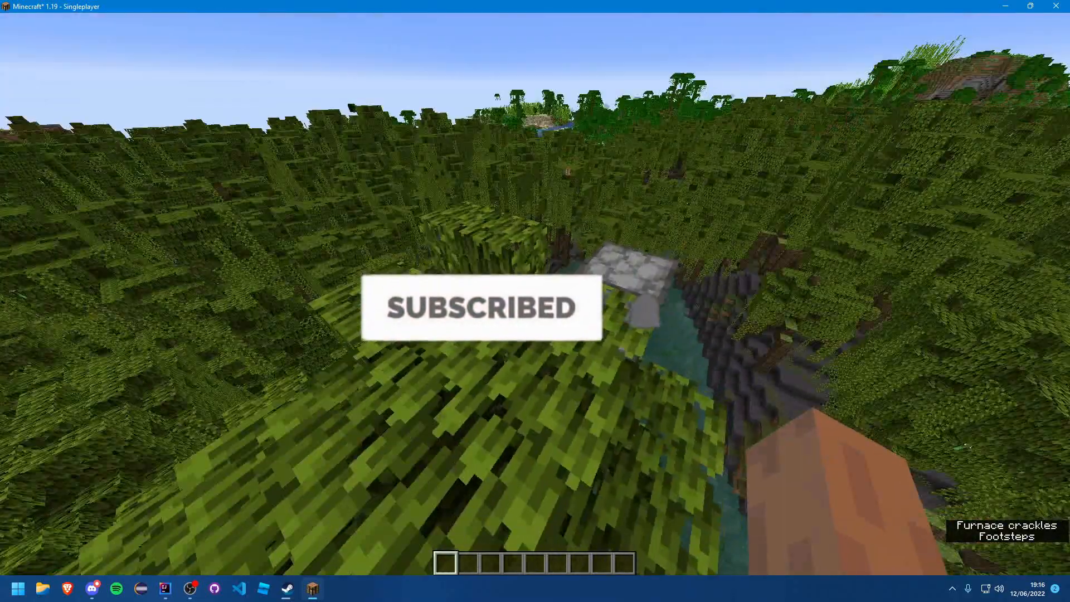